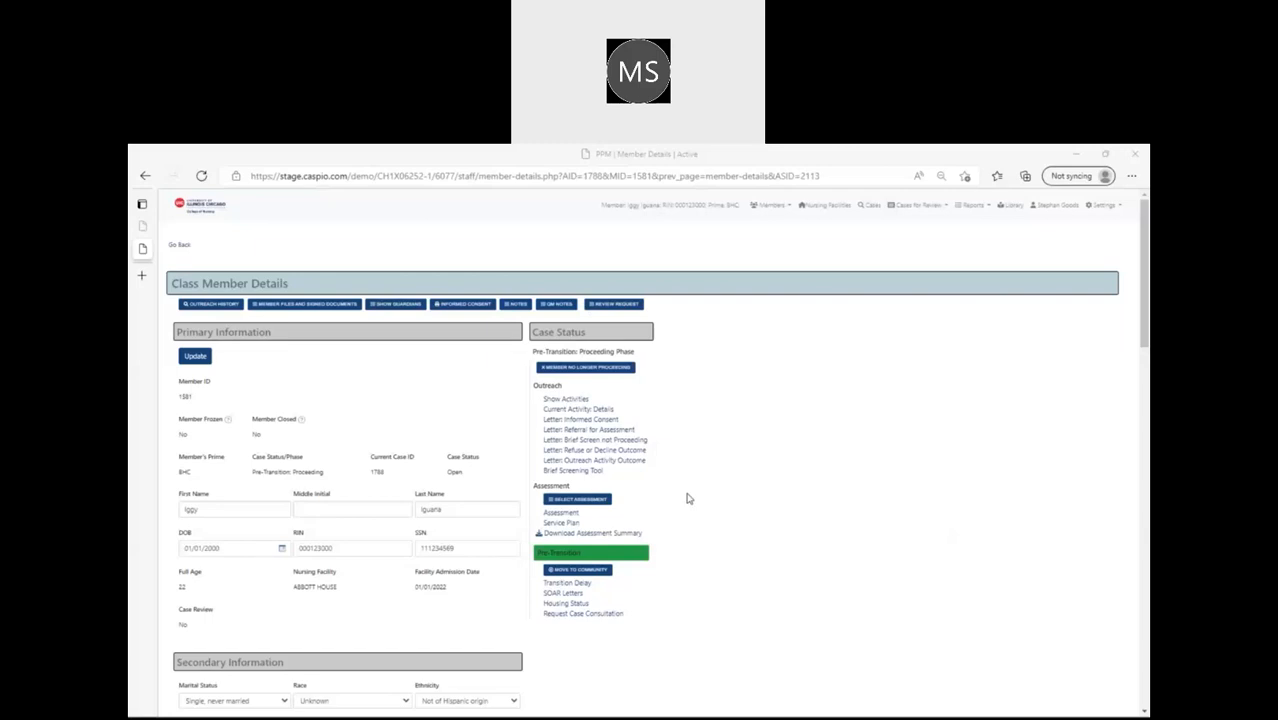
mouse_move(648, 596)
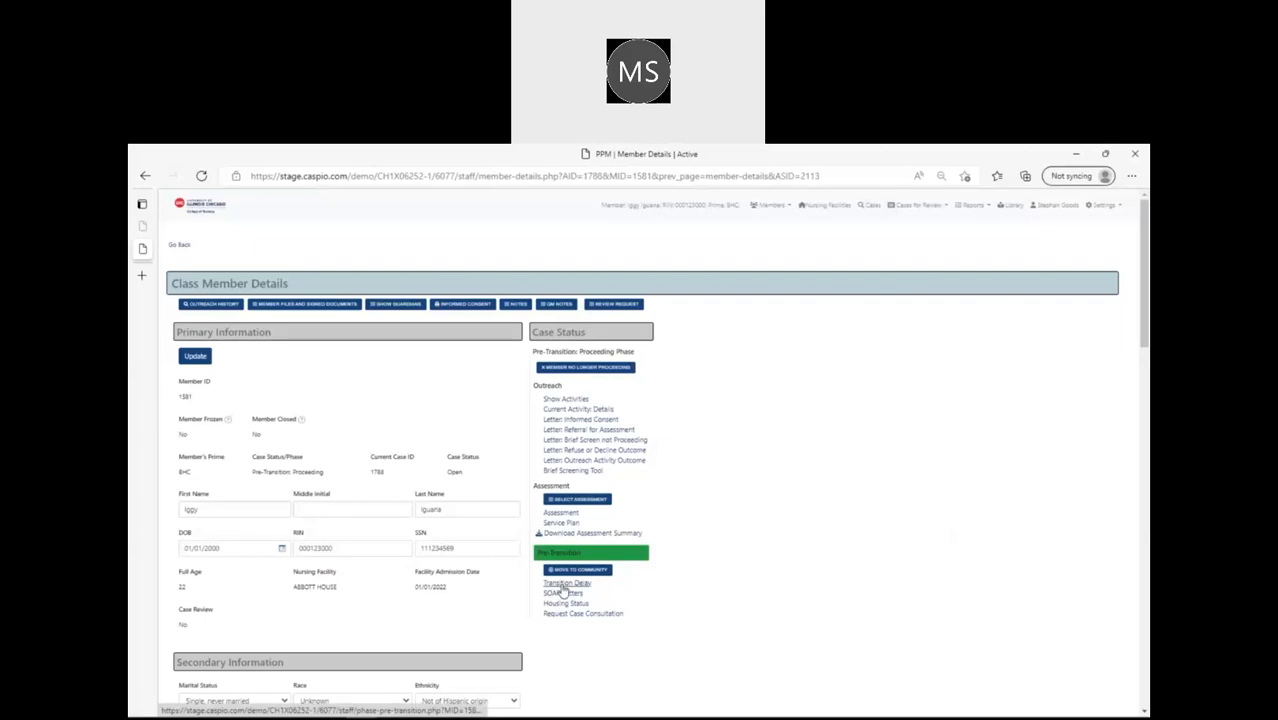
- Open the member's Transition Delay records from the Pre-Transition section of Case Status
left_click(566, 584)
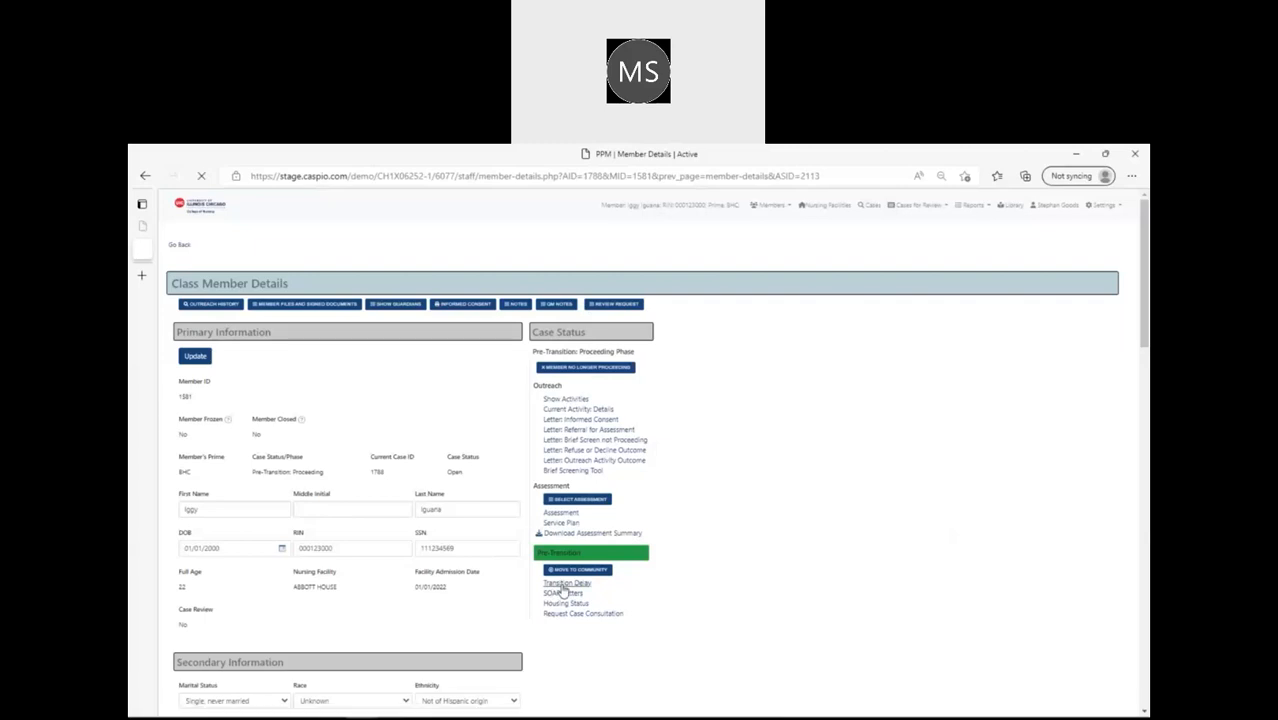
left_click(566, 584)
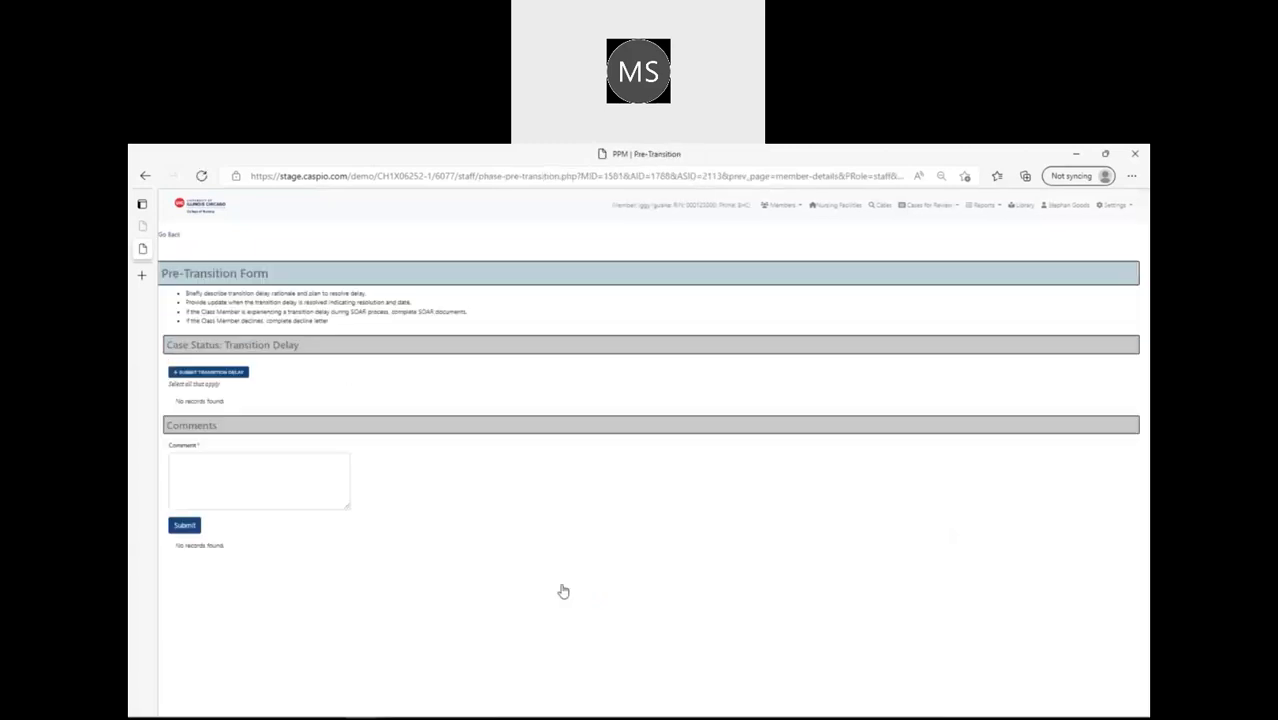
mouse_move(398, 356)
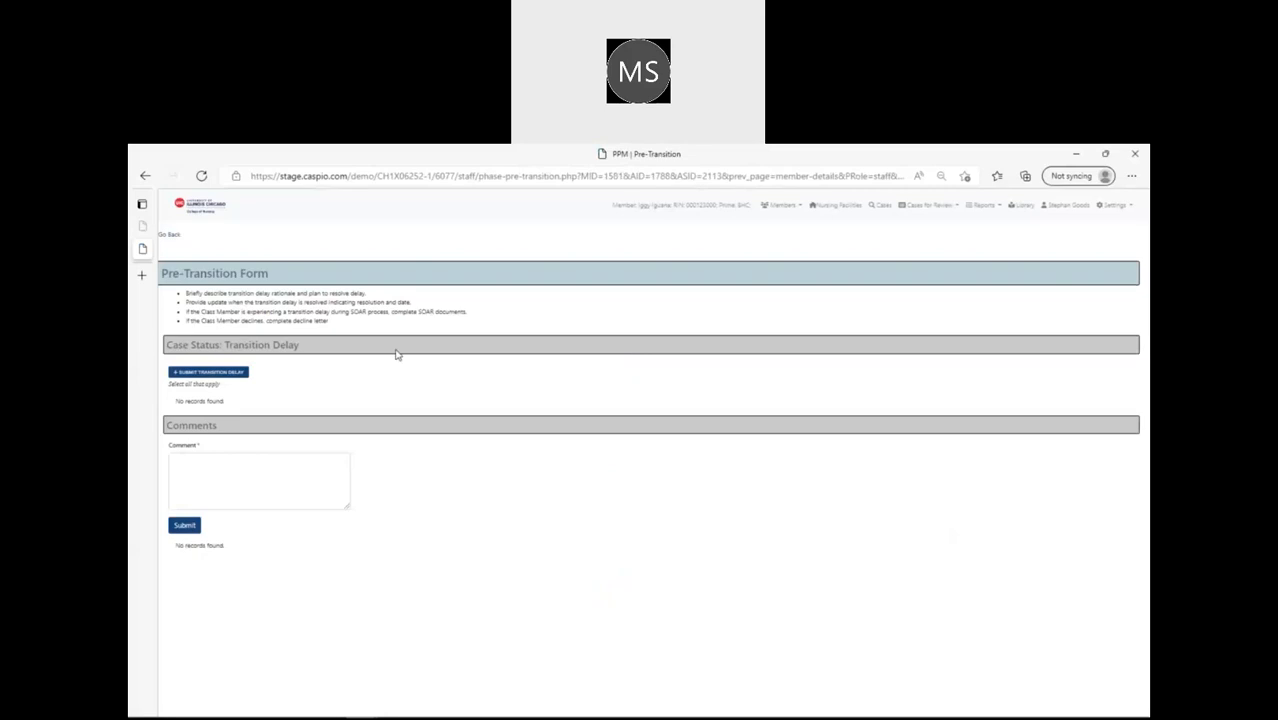
mouse_move(208, 372)
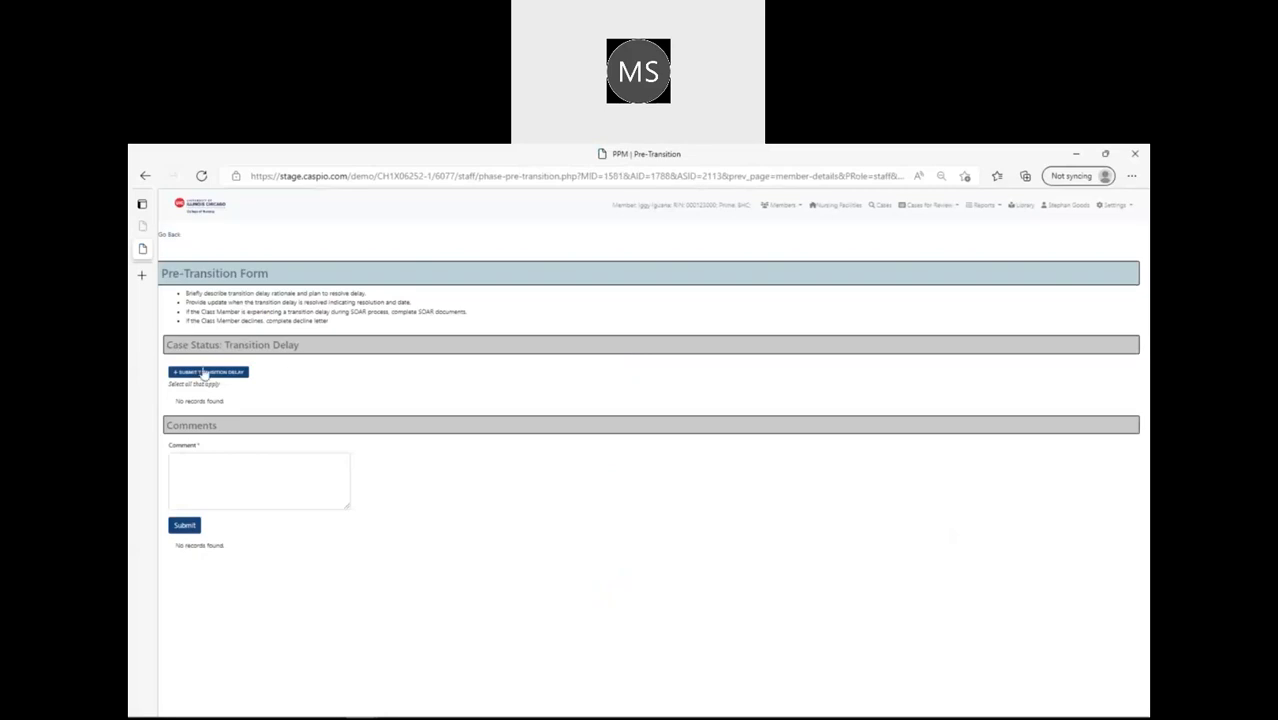
mouse_move(356, 392)
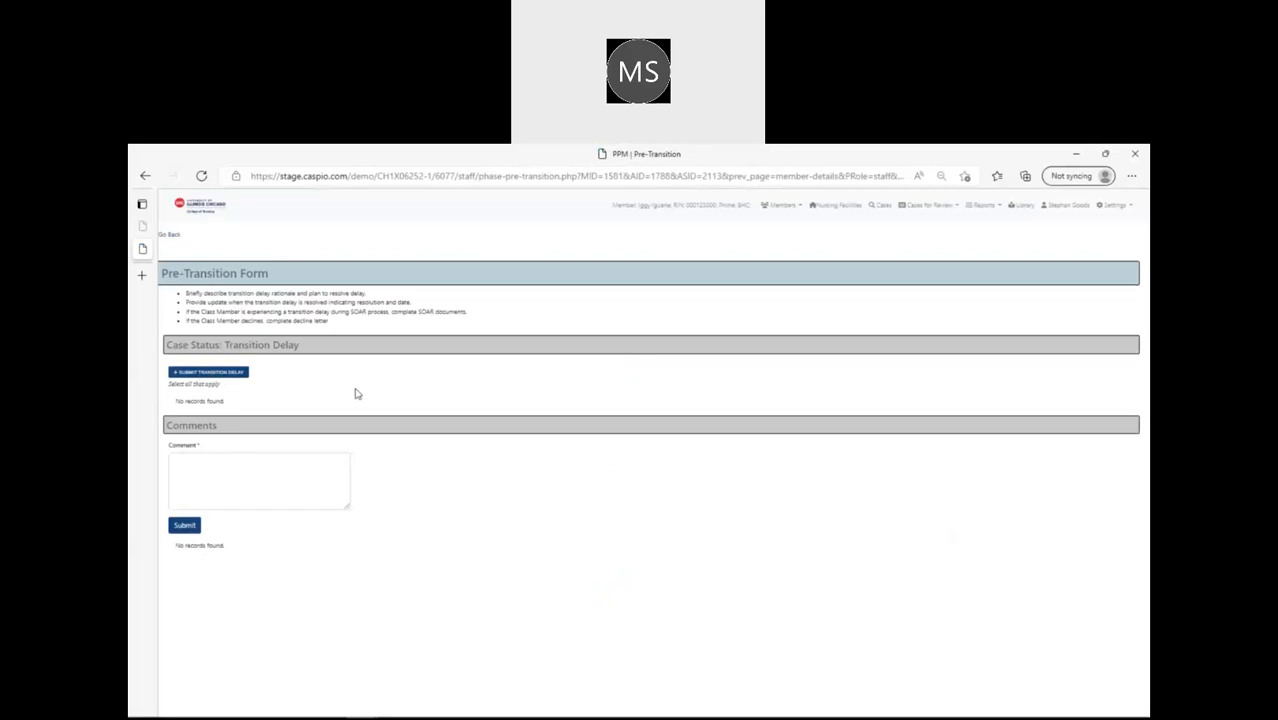
- Submit a new delay with reason Behavioral health status, date 7/1/2022, description 'hospitalized for psychosis'
left_click(208, 370)
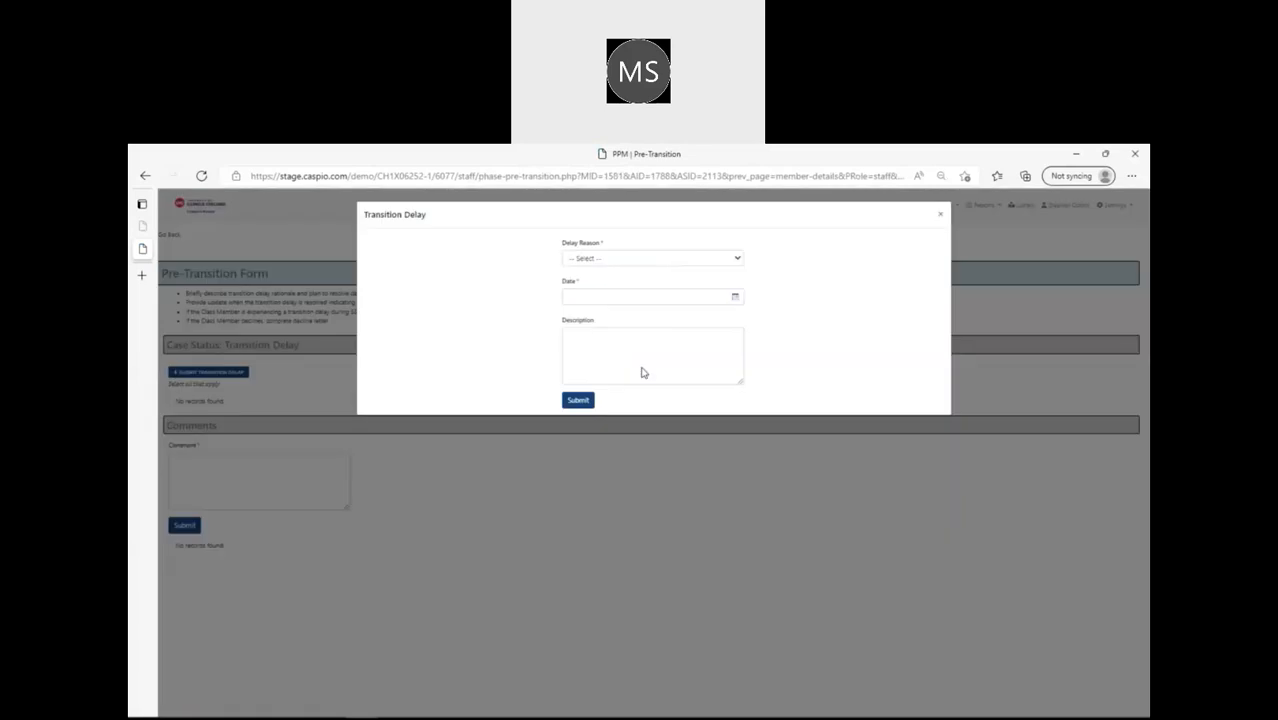
left_click(652, 258)
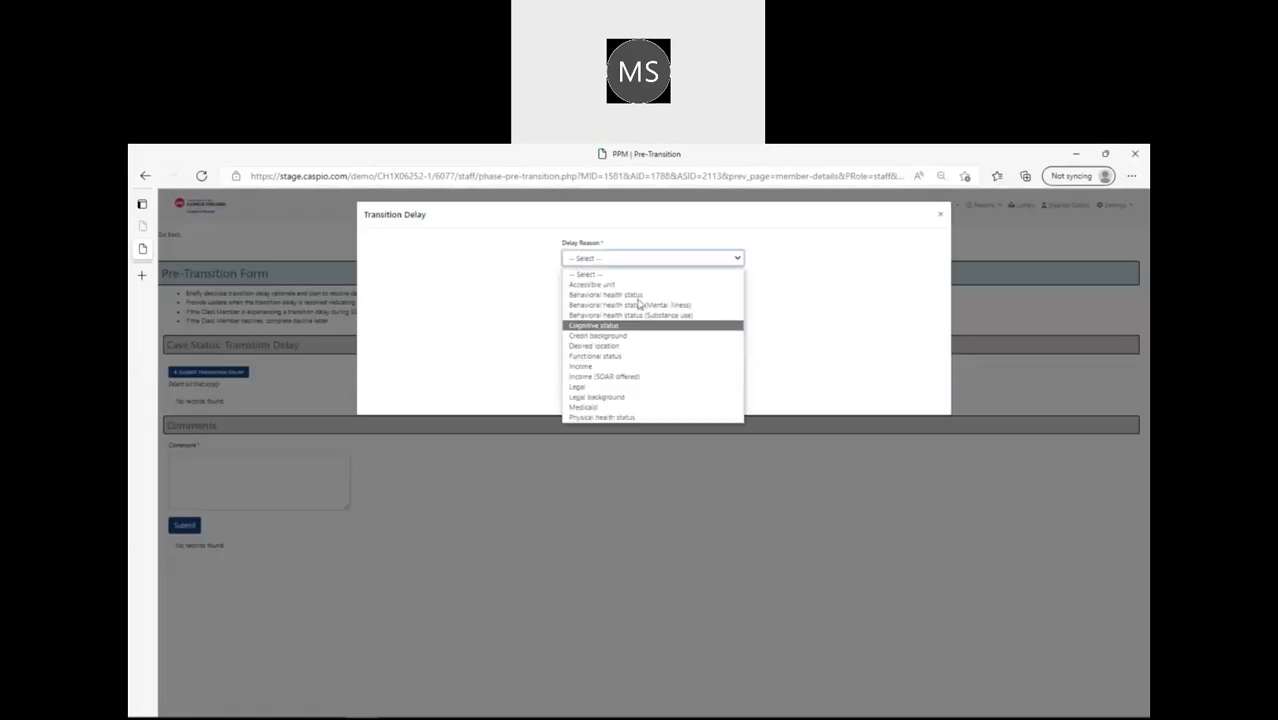
left_click(604, 294)
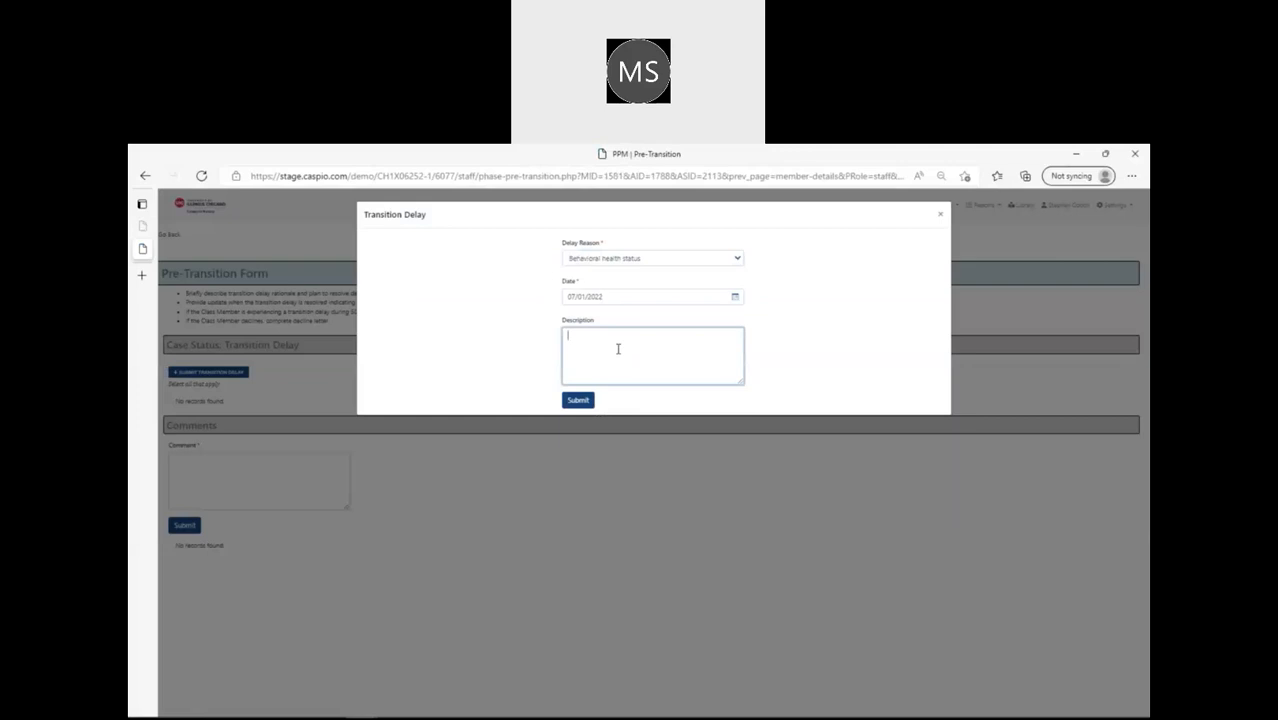
type("hosp")
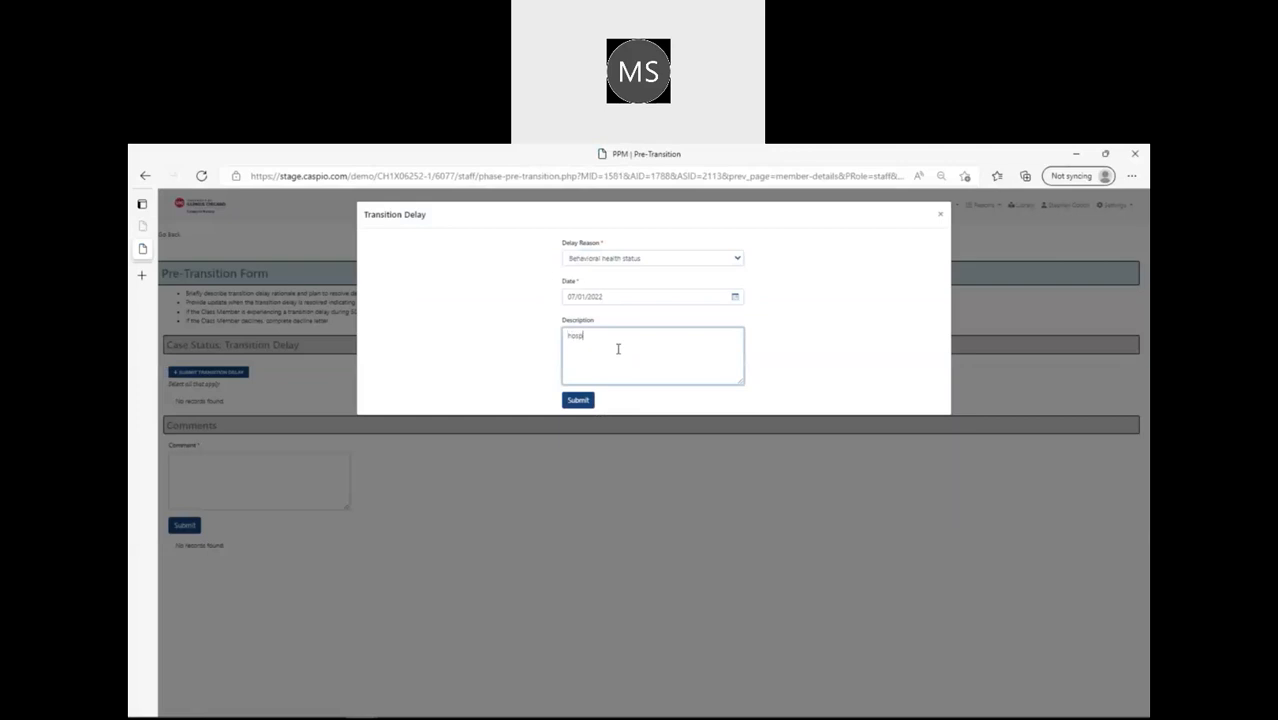
type("hospitalized for")
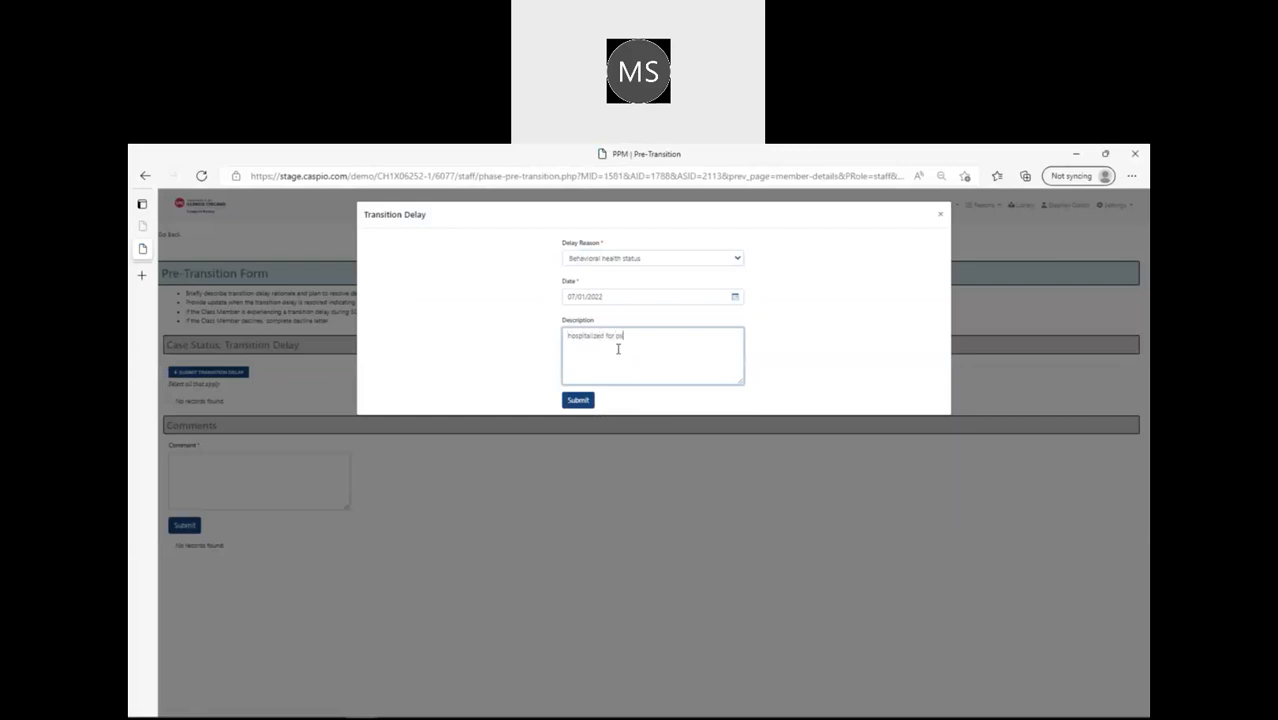
type("psychosis")
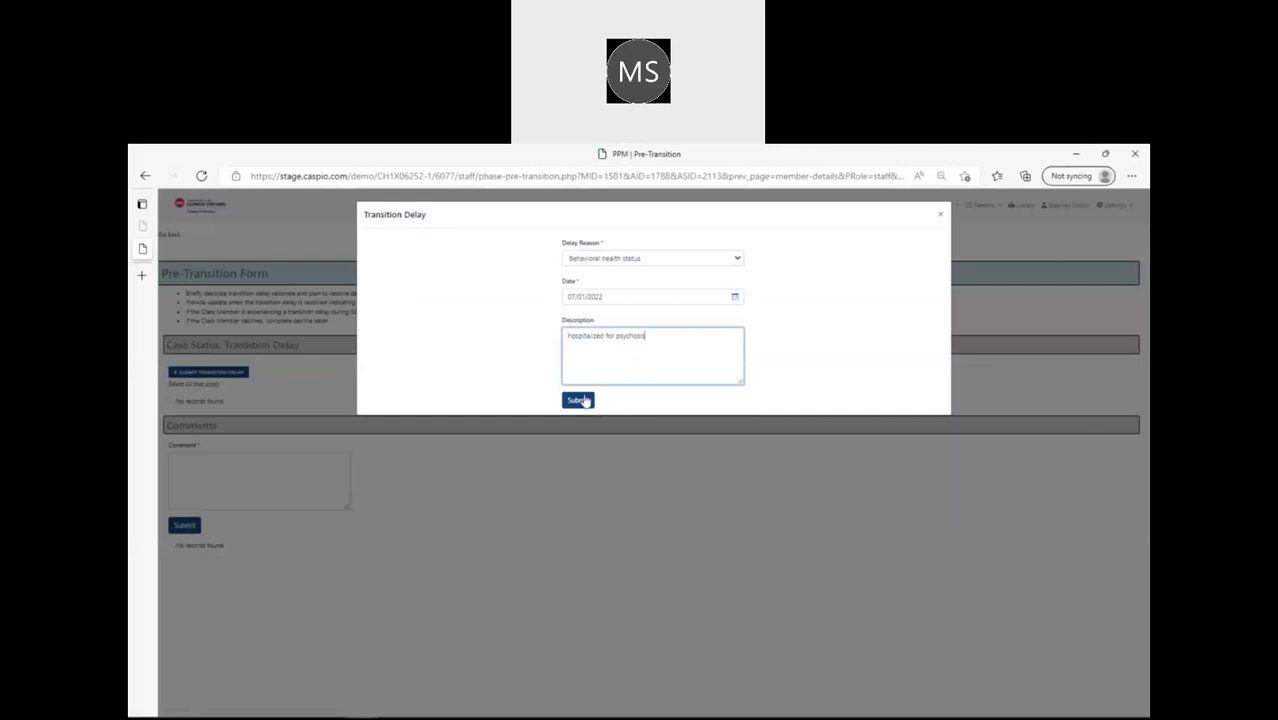
left_click(578, 400)
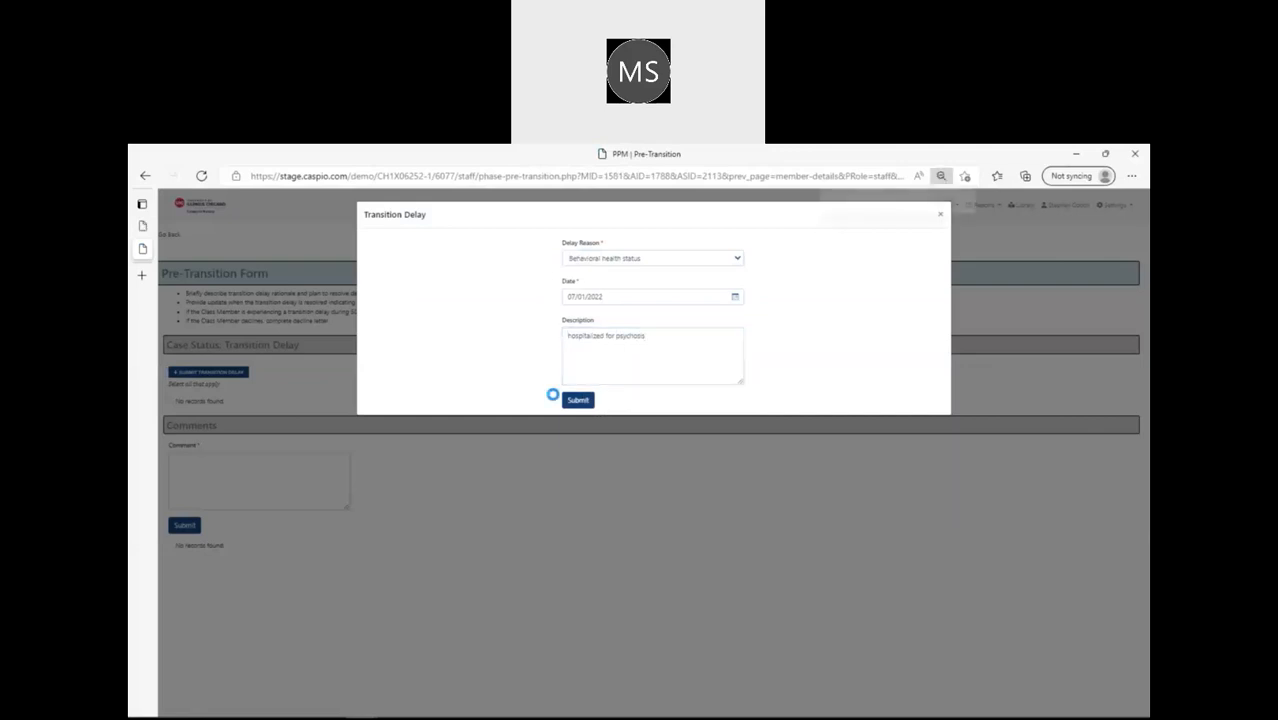
left_click(578, 400)
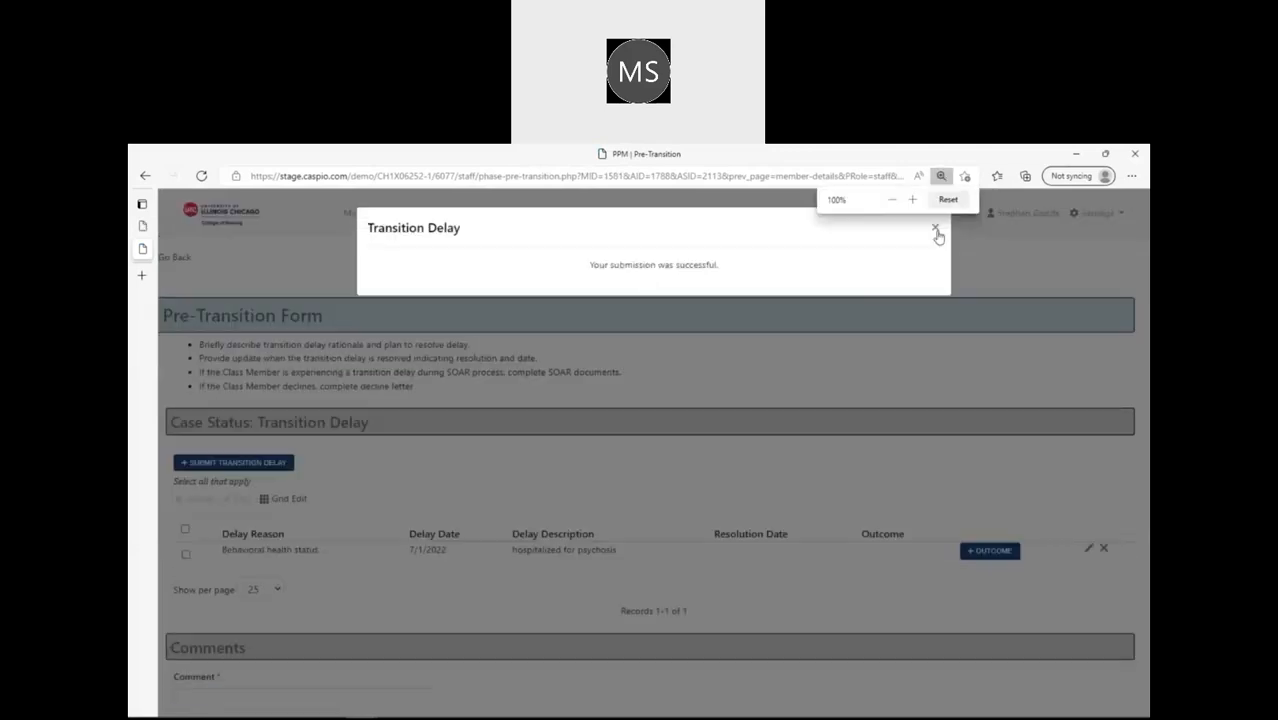
- Dismiss the success message and go back to the Class Member Details page
left_click(936, 230)
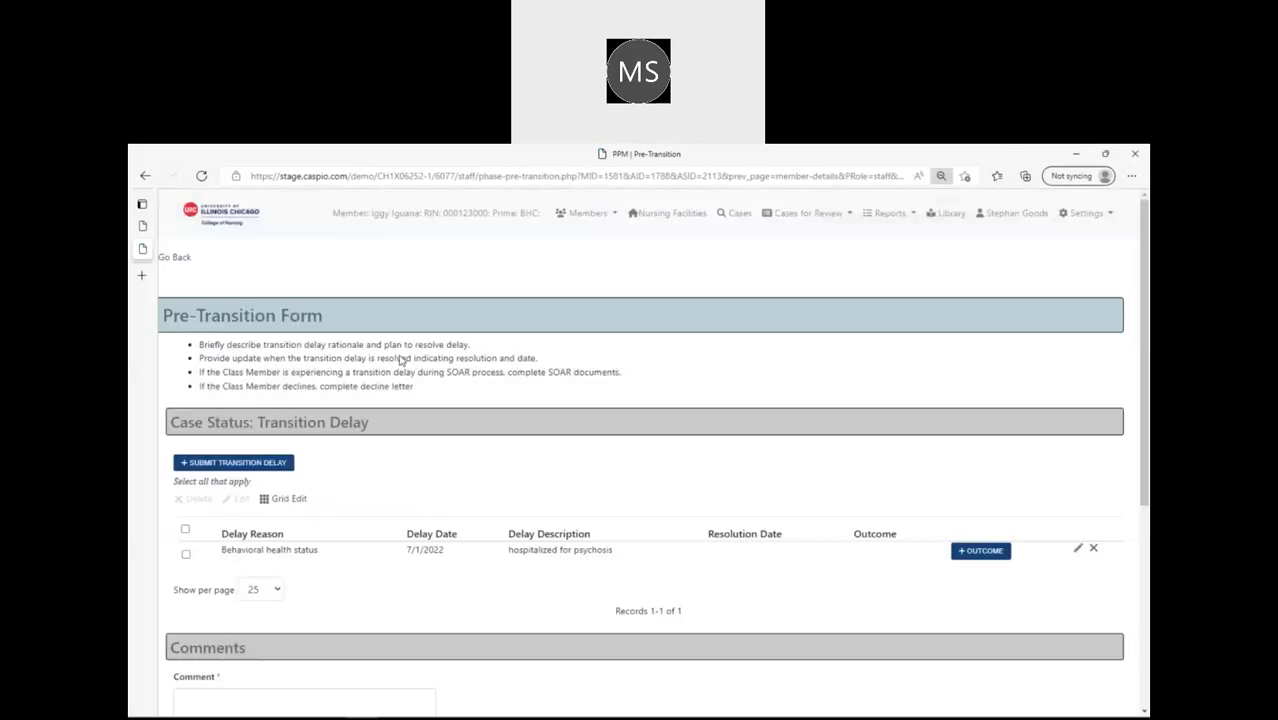
scroll("down", 3)
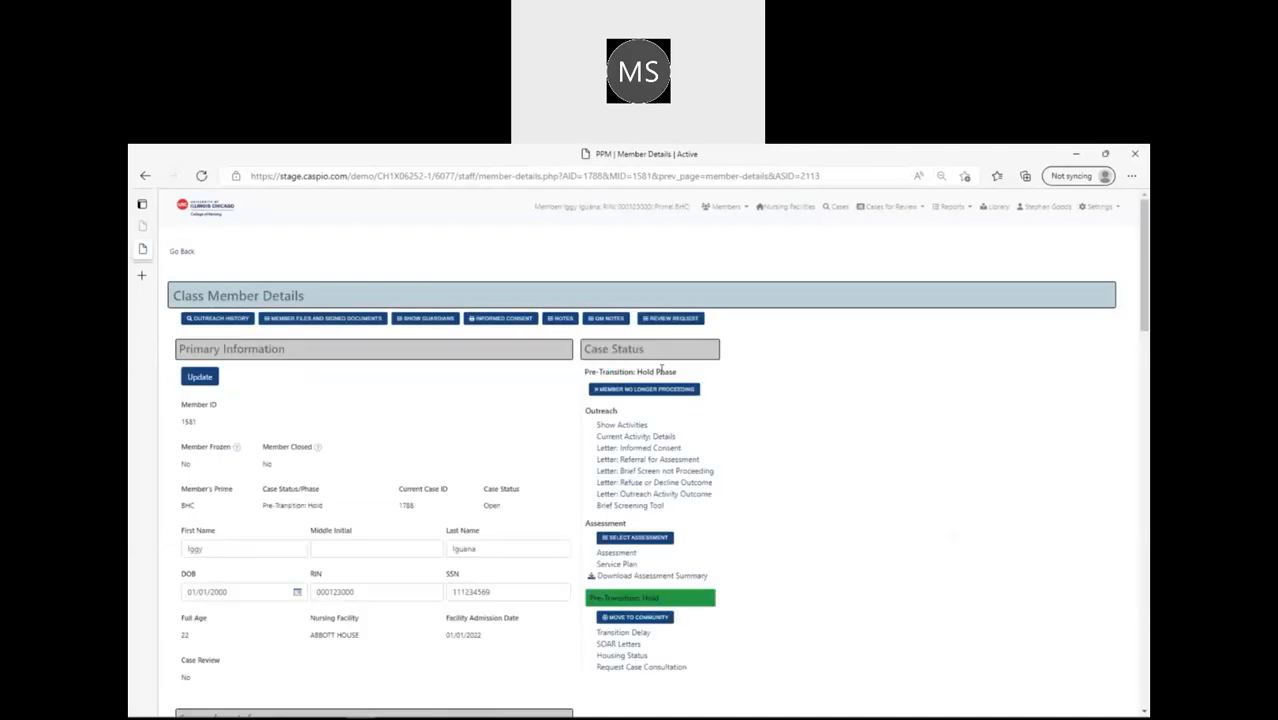
mouse_move(688, 374)
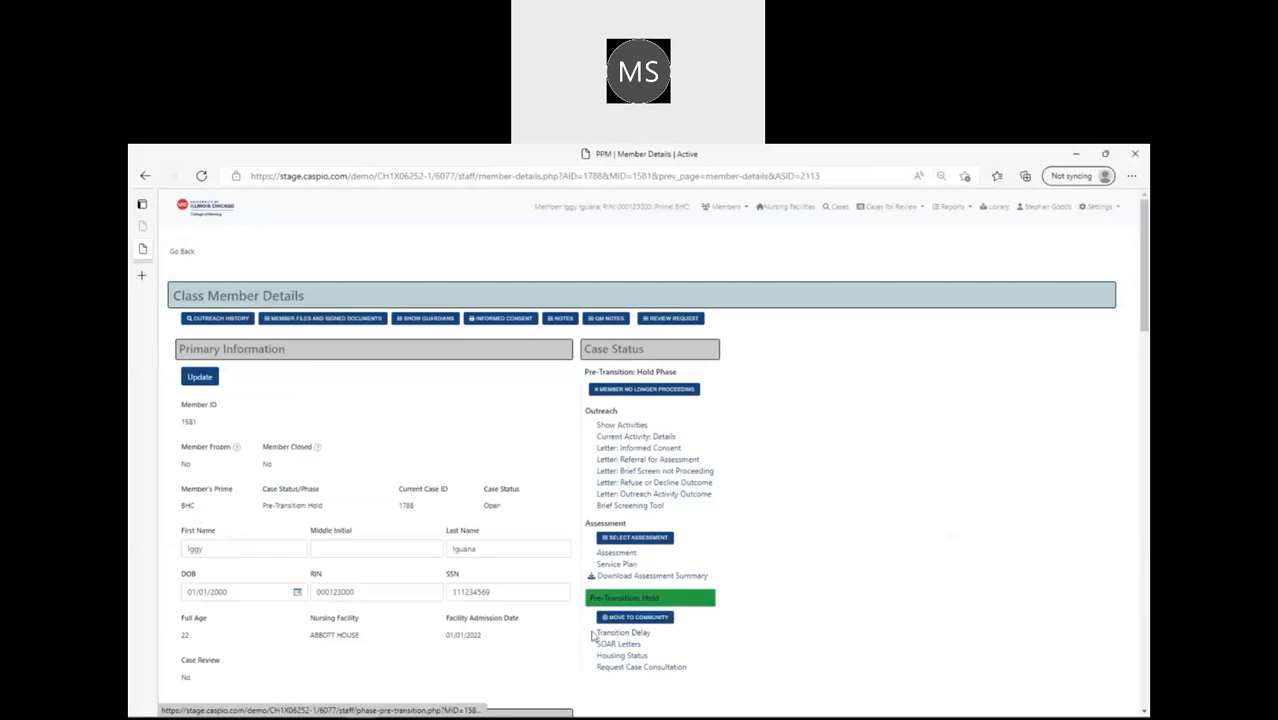
- Reopen the Transition Delay records, now showing the Behavioral health status delay
left_click(622, 632)
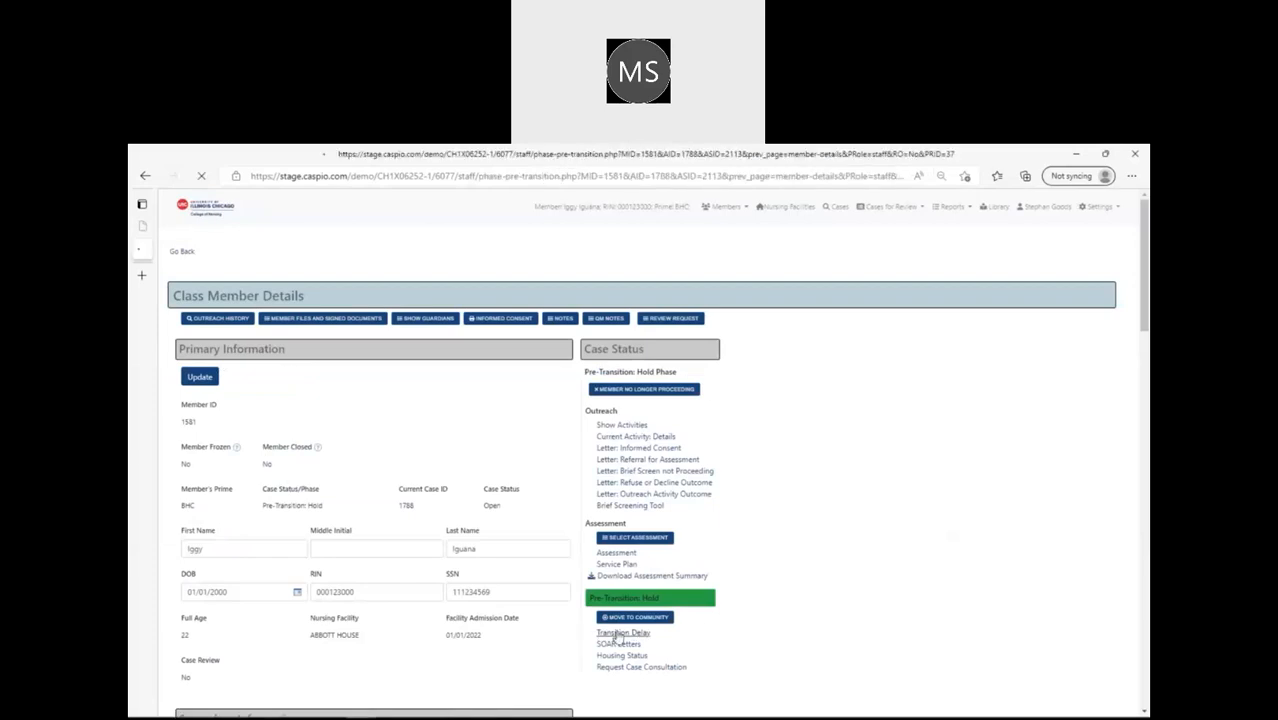
left_click(624, 632)
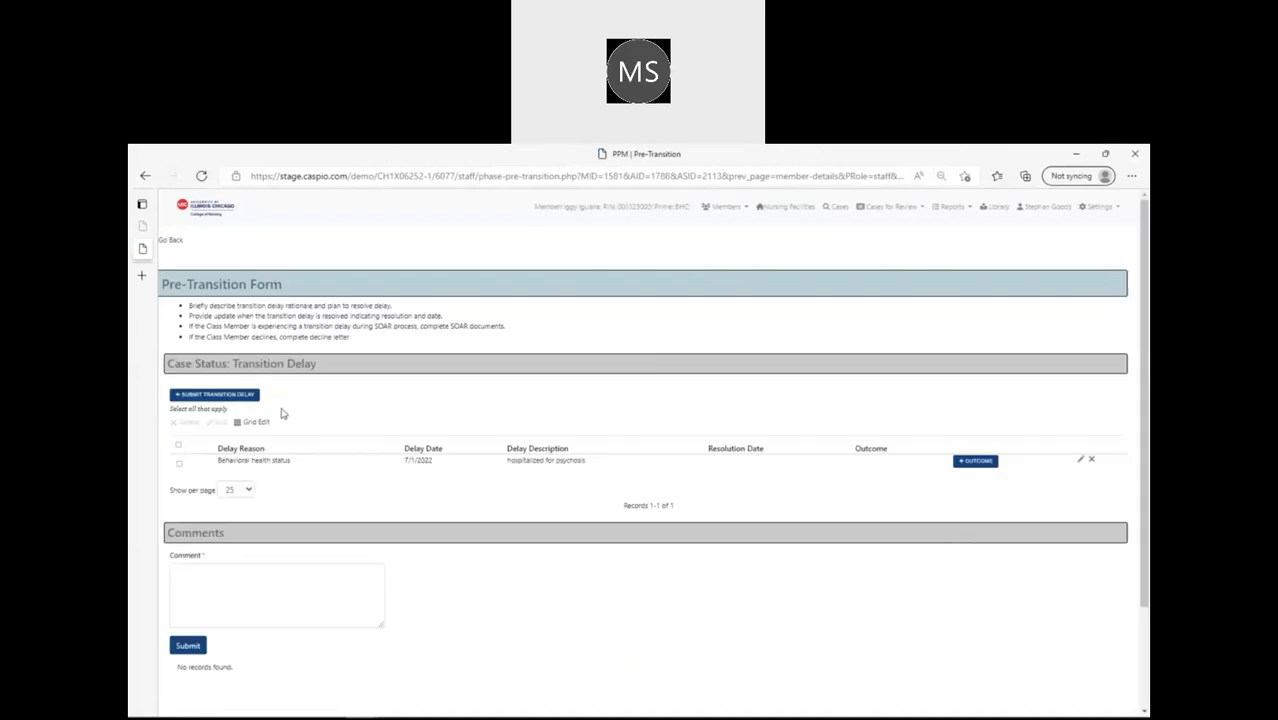
mouse_move(770, 454)
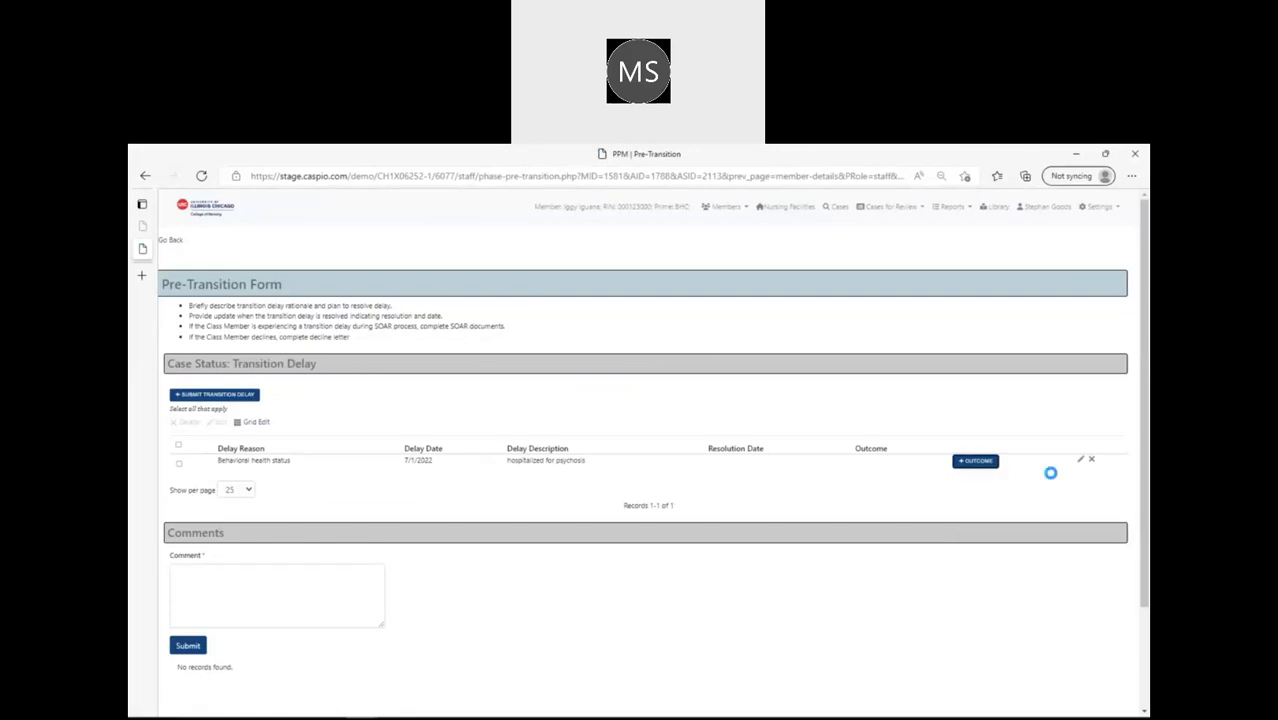
- Set the delay's outcome to Proceed to CAST with resolution date 07/01/2022 and save the update
left_click(976, 460)
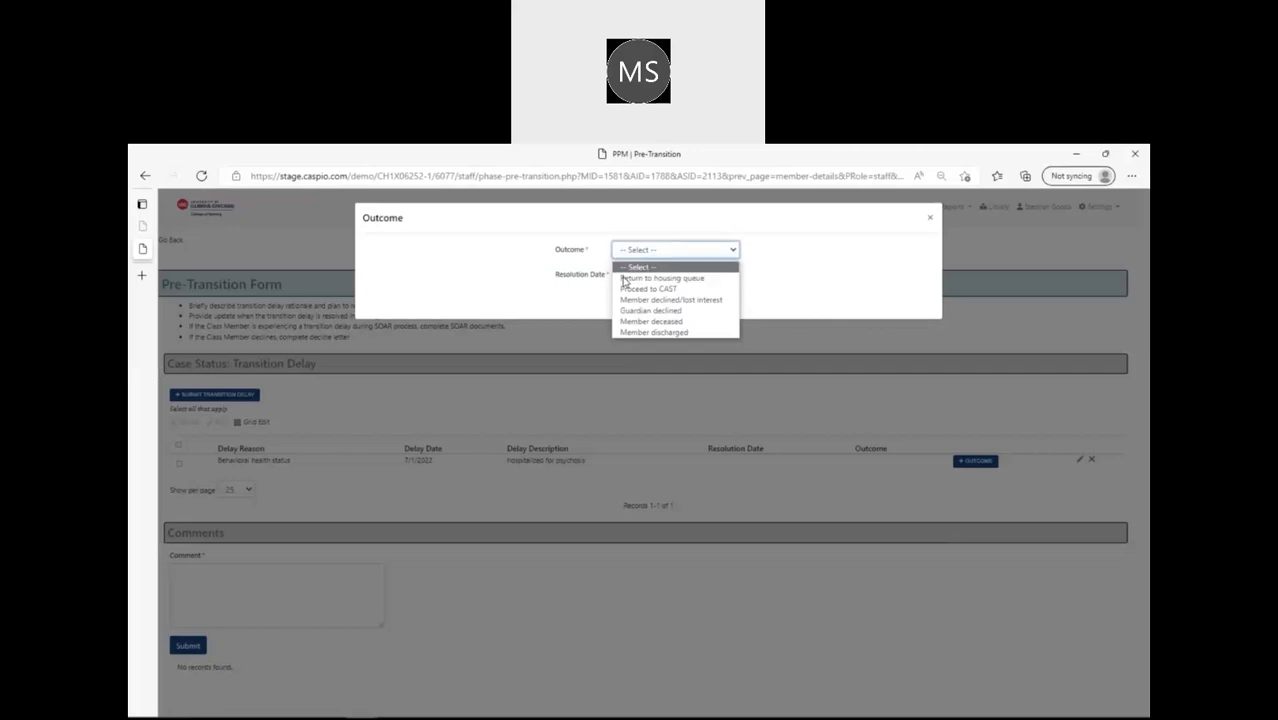
mouse_move(588, 260)
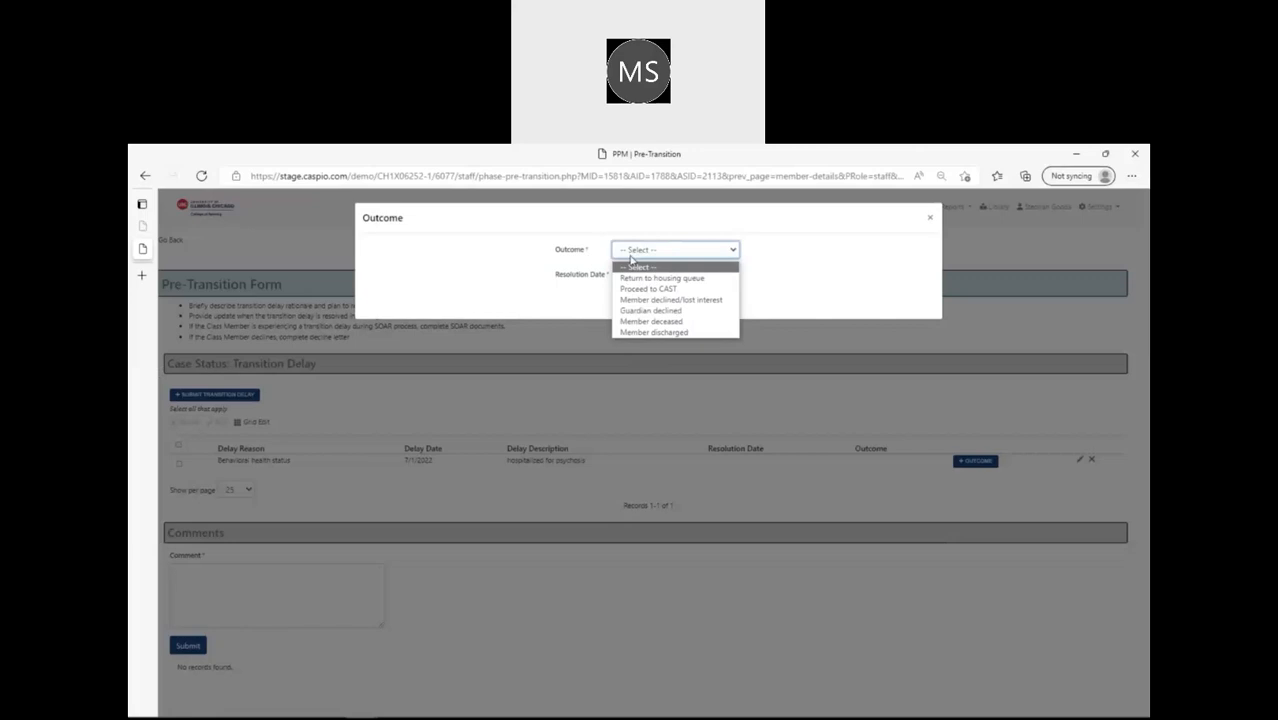
mouse_move(648, 276)
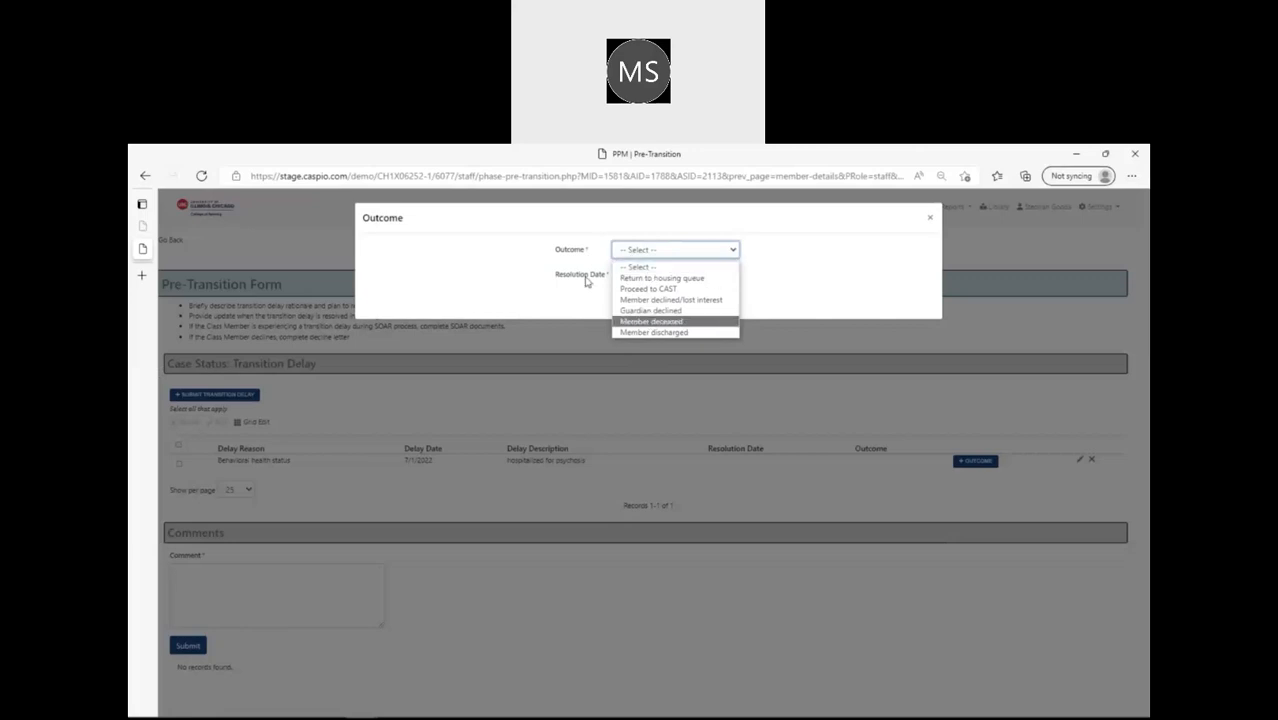
mouse_move(648, 288)
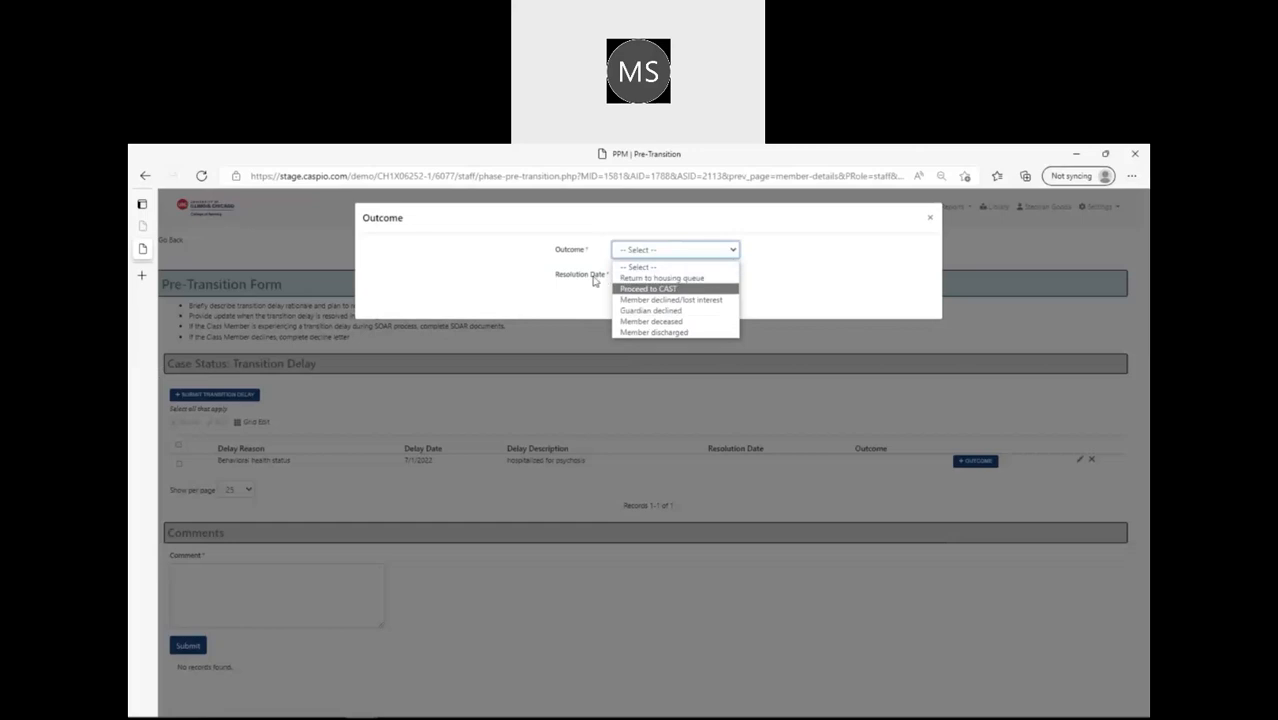
mouse_move(660, 278)
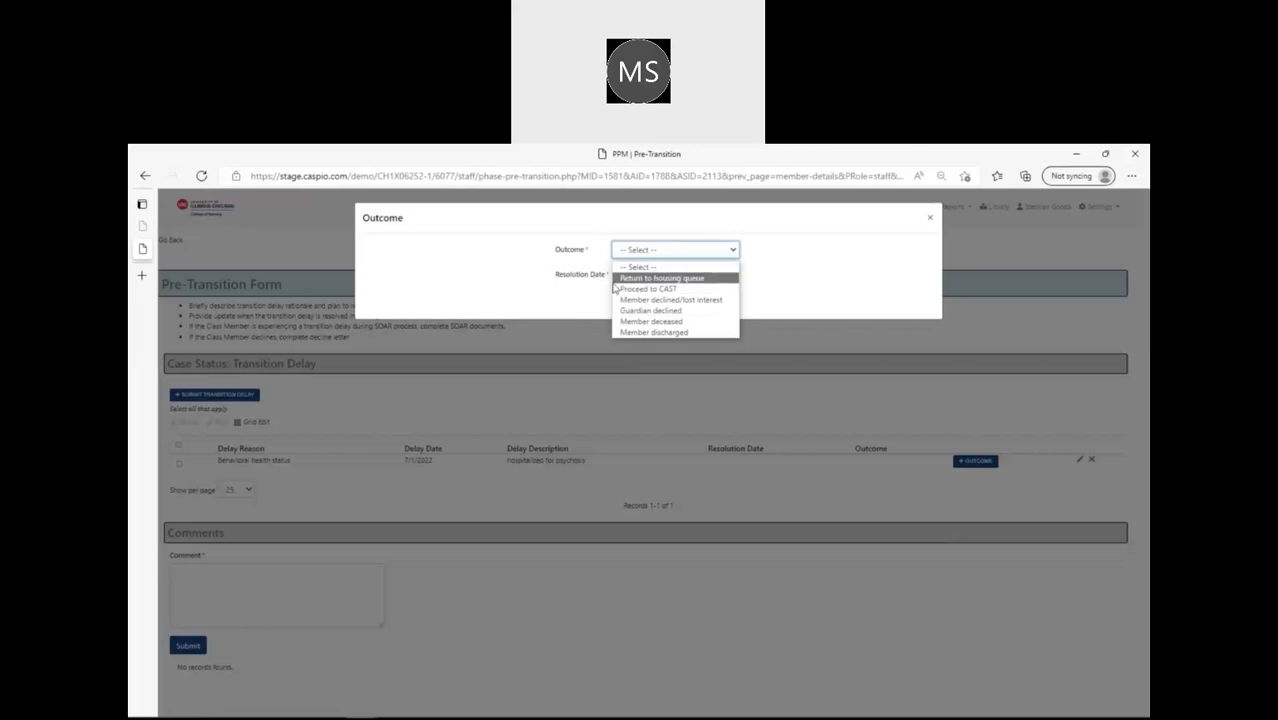
mouse_move(648, 288)
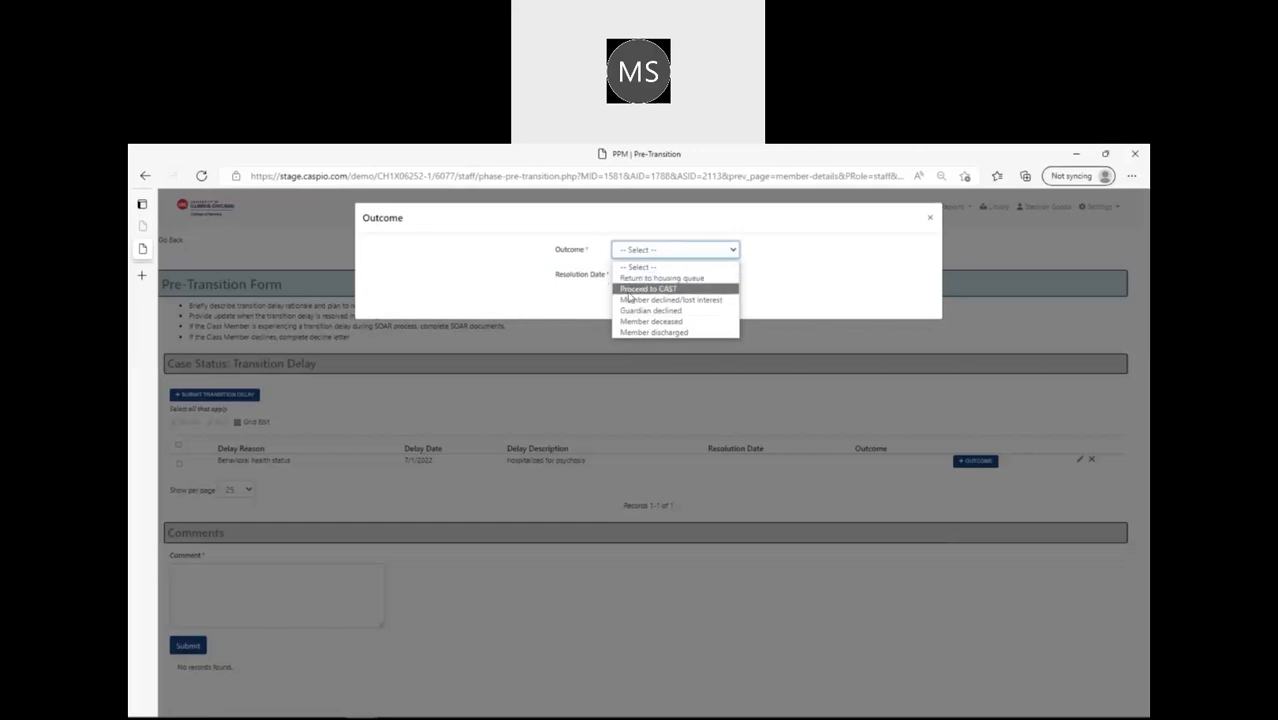
left_click(648, 288)
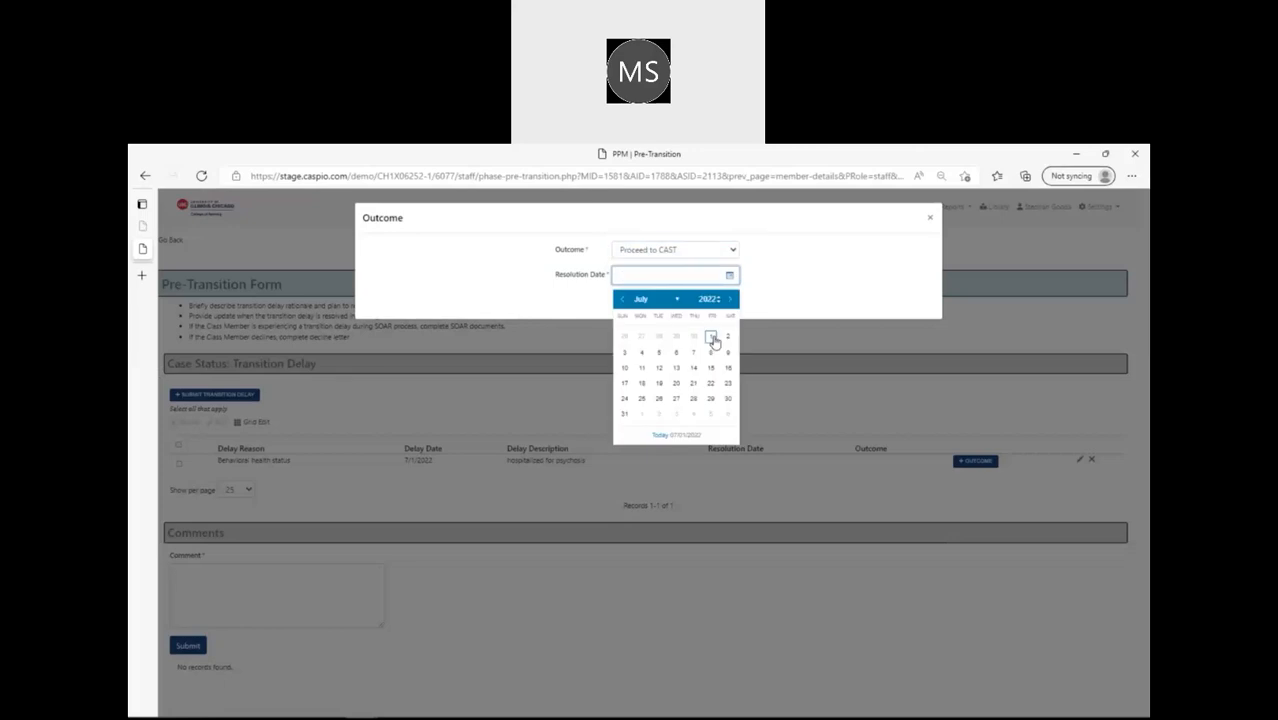
left_click(710, 336)
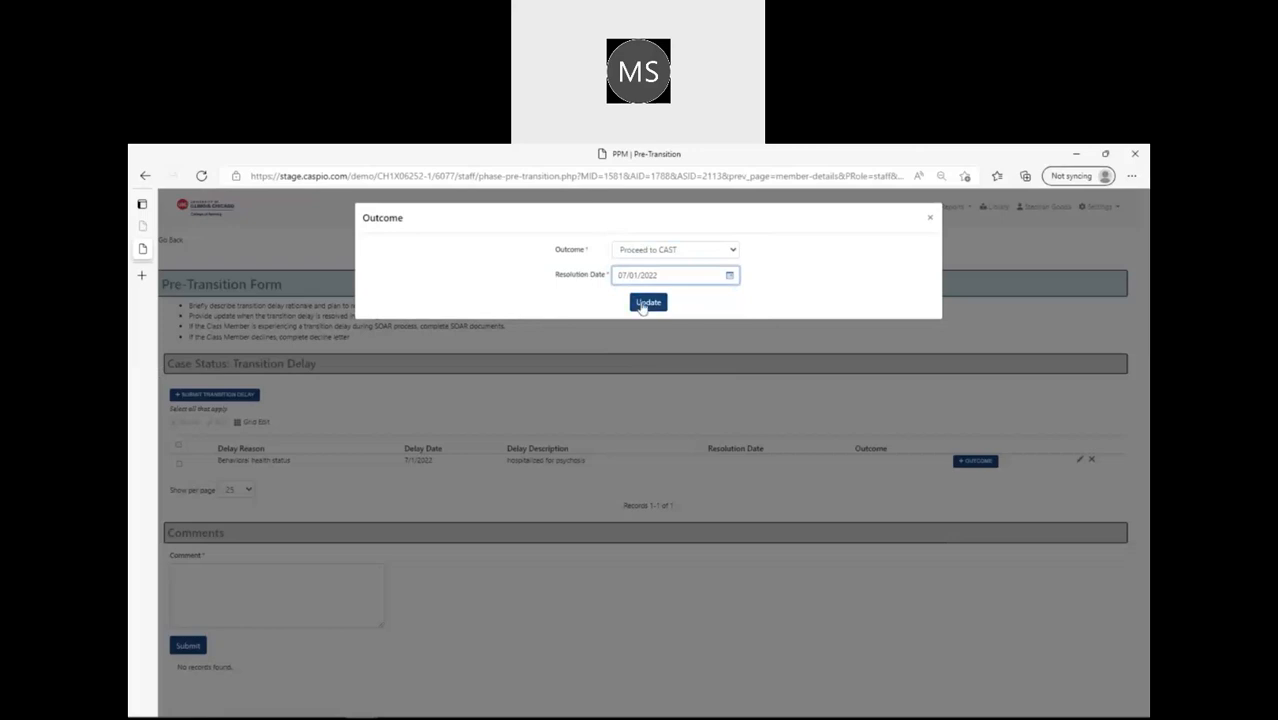
mouse_move(648, 302)
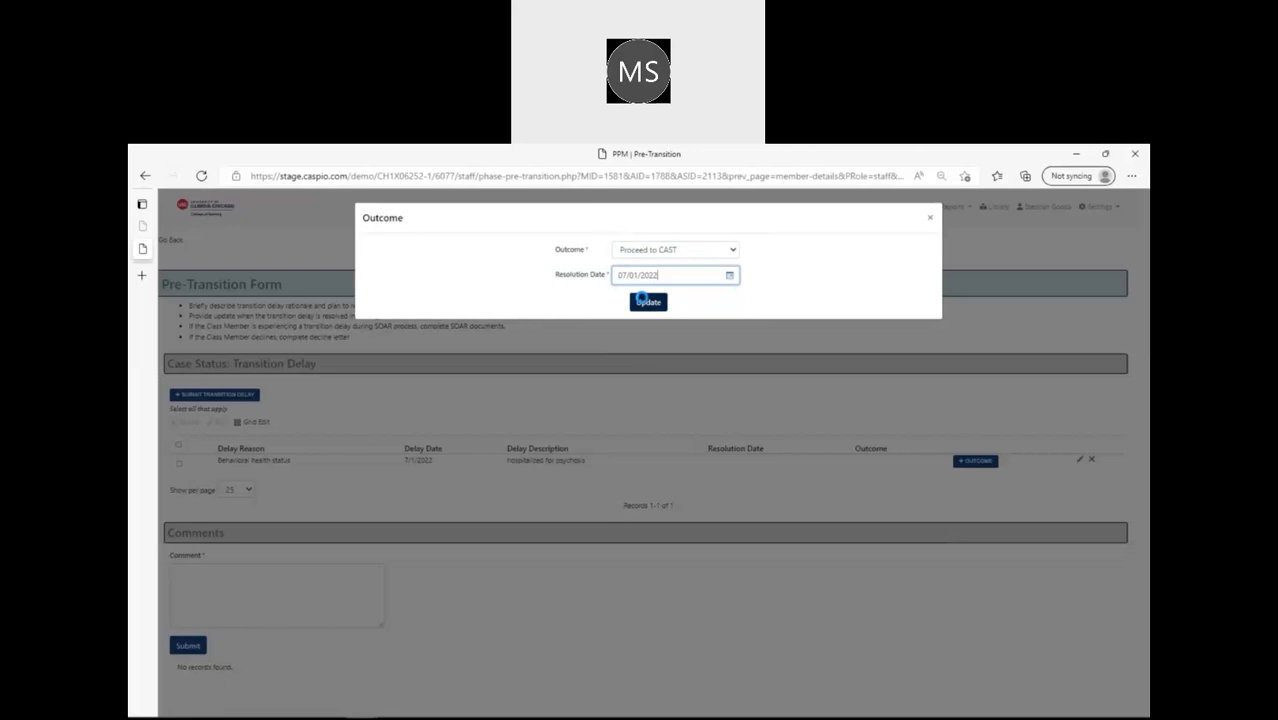
left_click(648, 302)
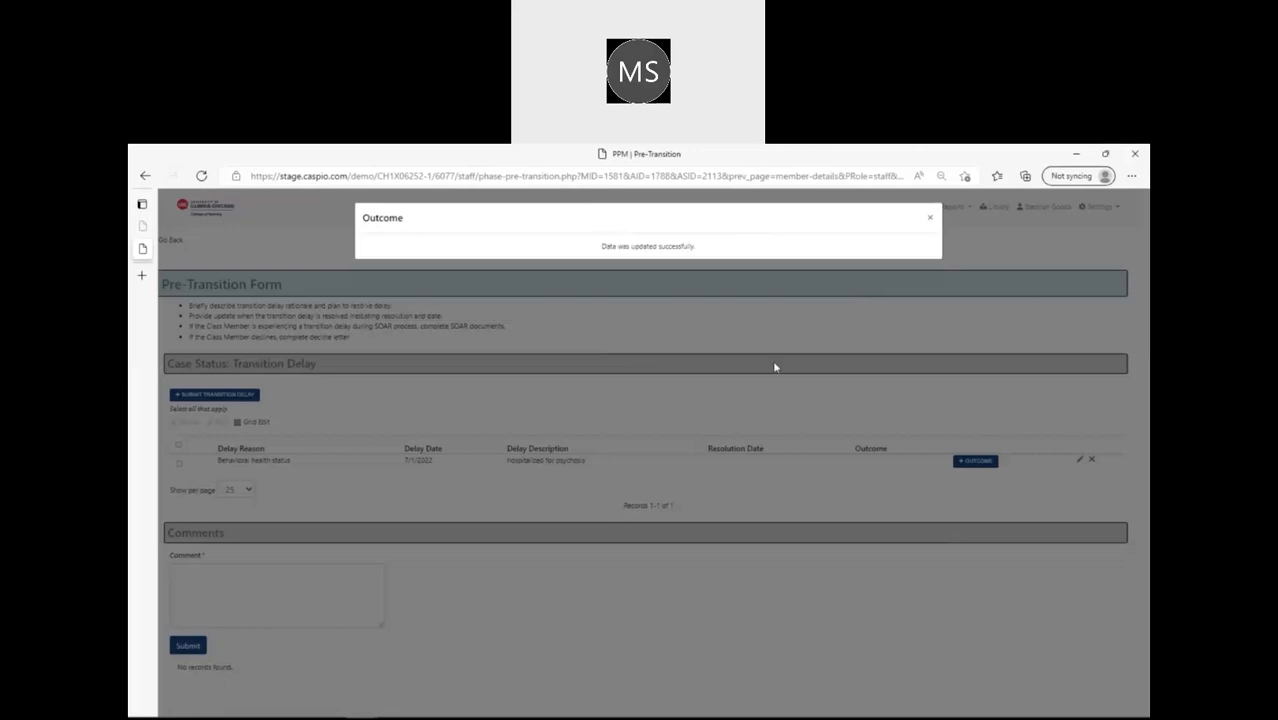
left_click(930, 216)
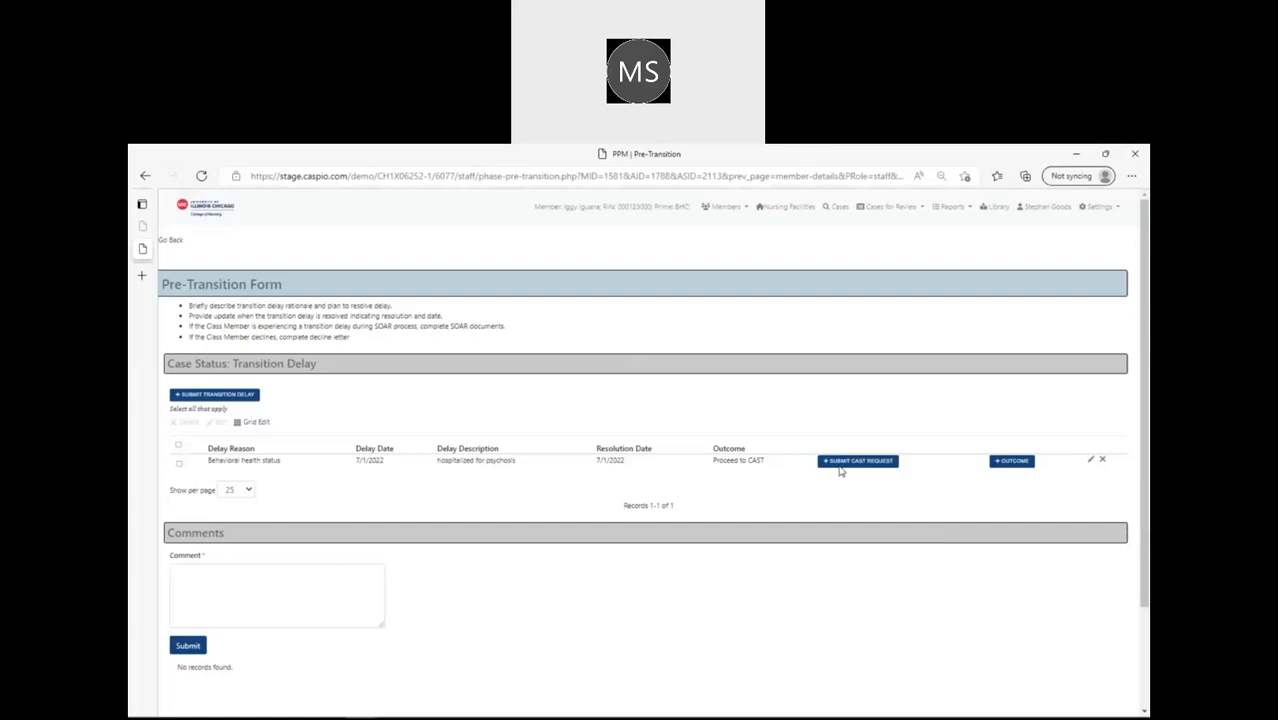
- Open the Submit CAST Request form for the delay and review its clinical status fields
left_click(858, 460)
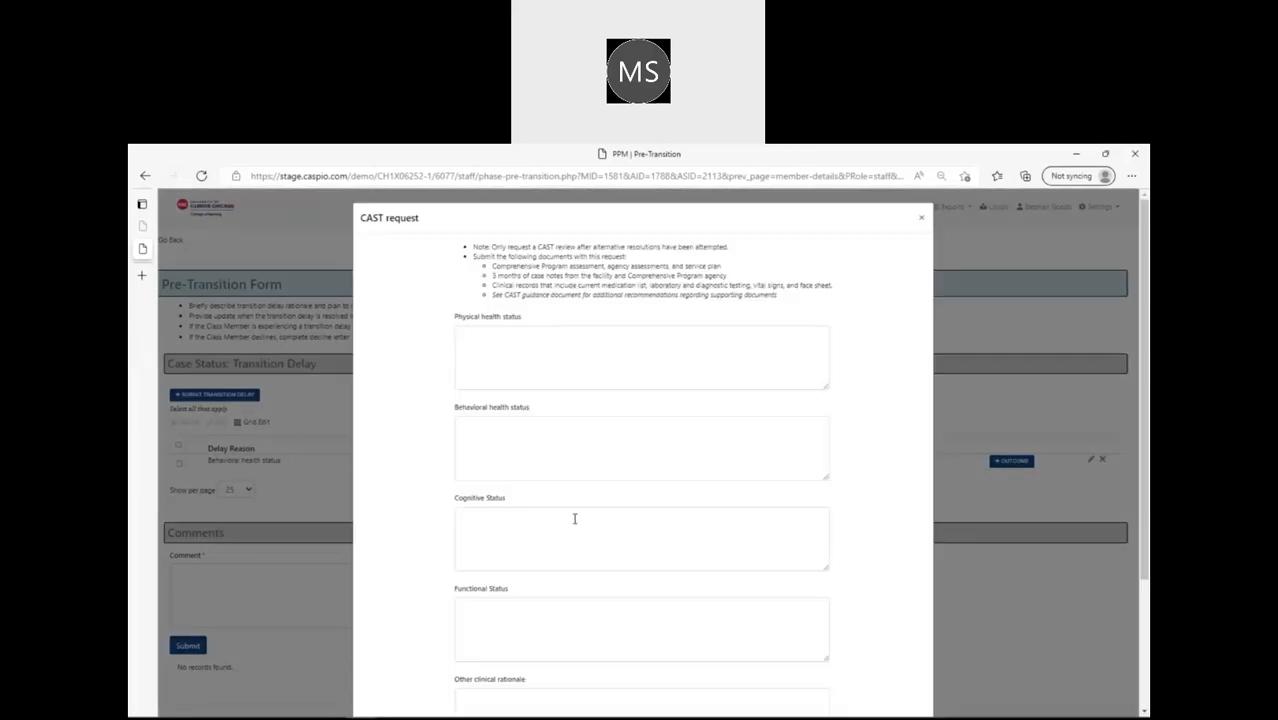
left_click(640, 538)
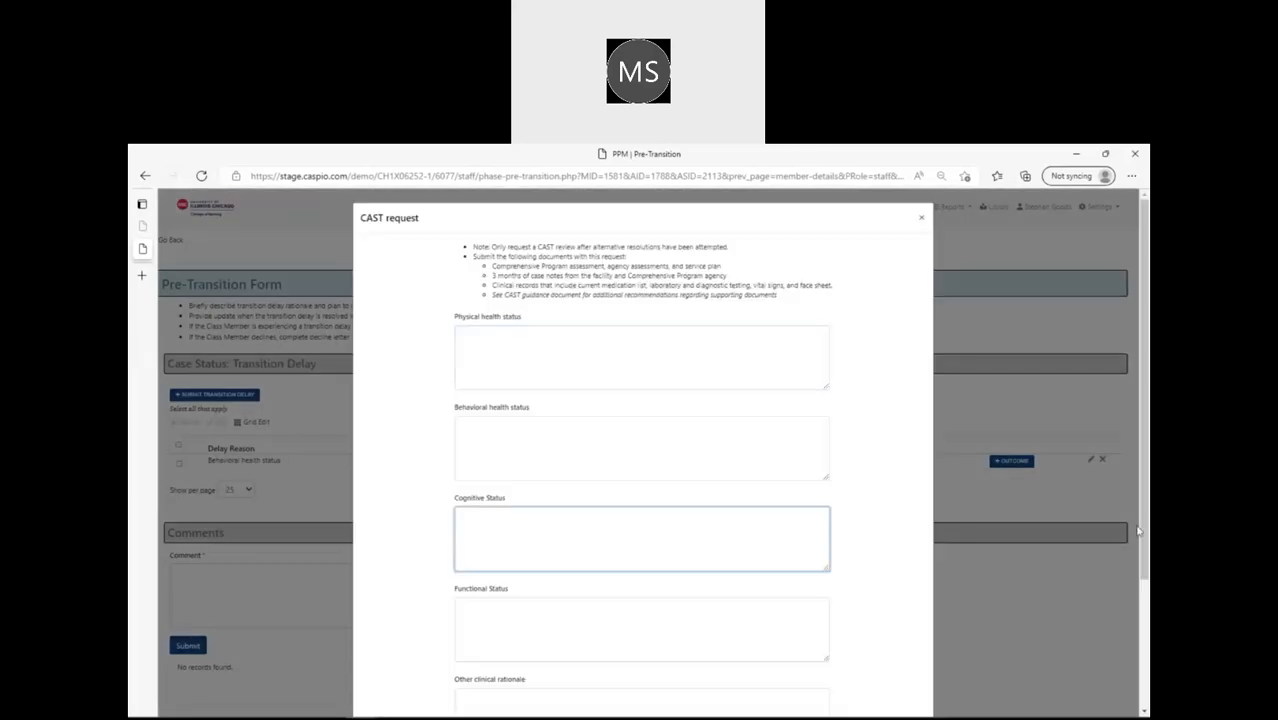
scroll("down", 3)
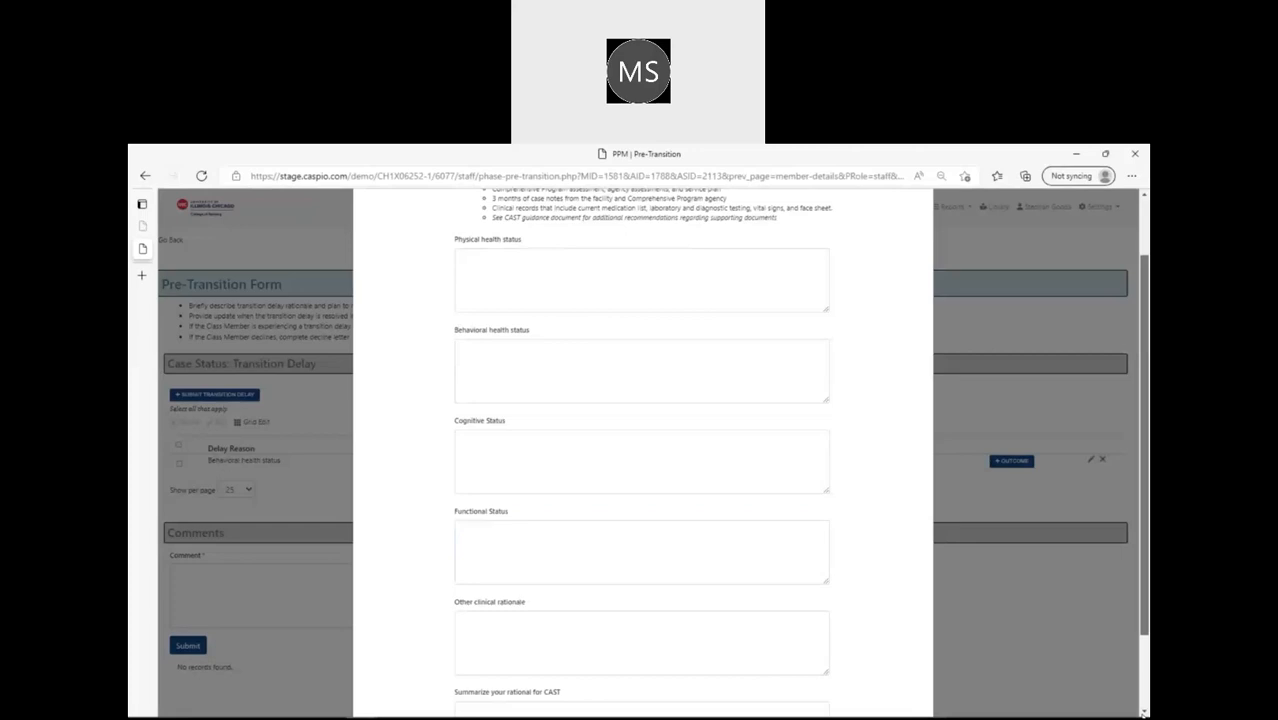
scroll("down", 3)
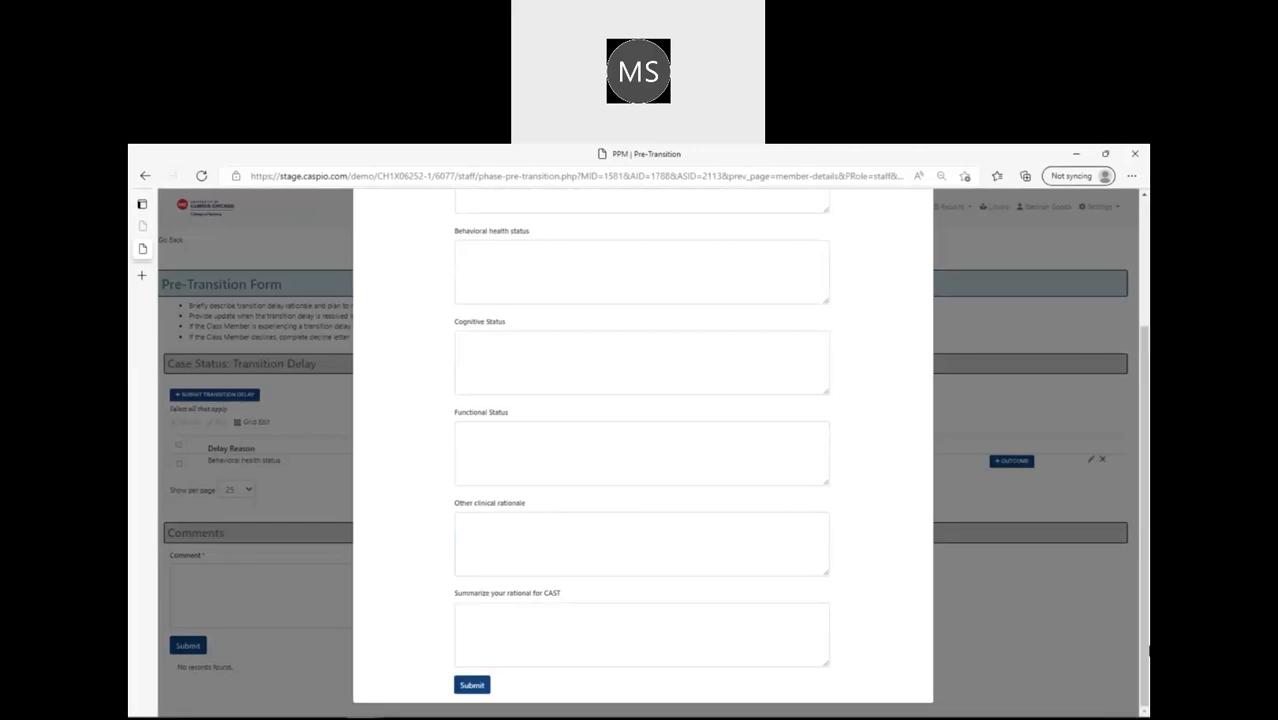
scroll("up", 3)
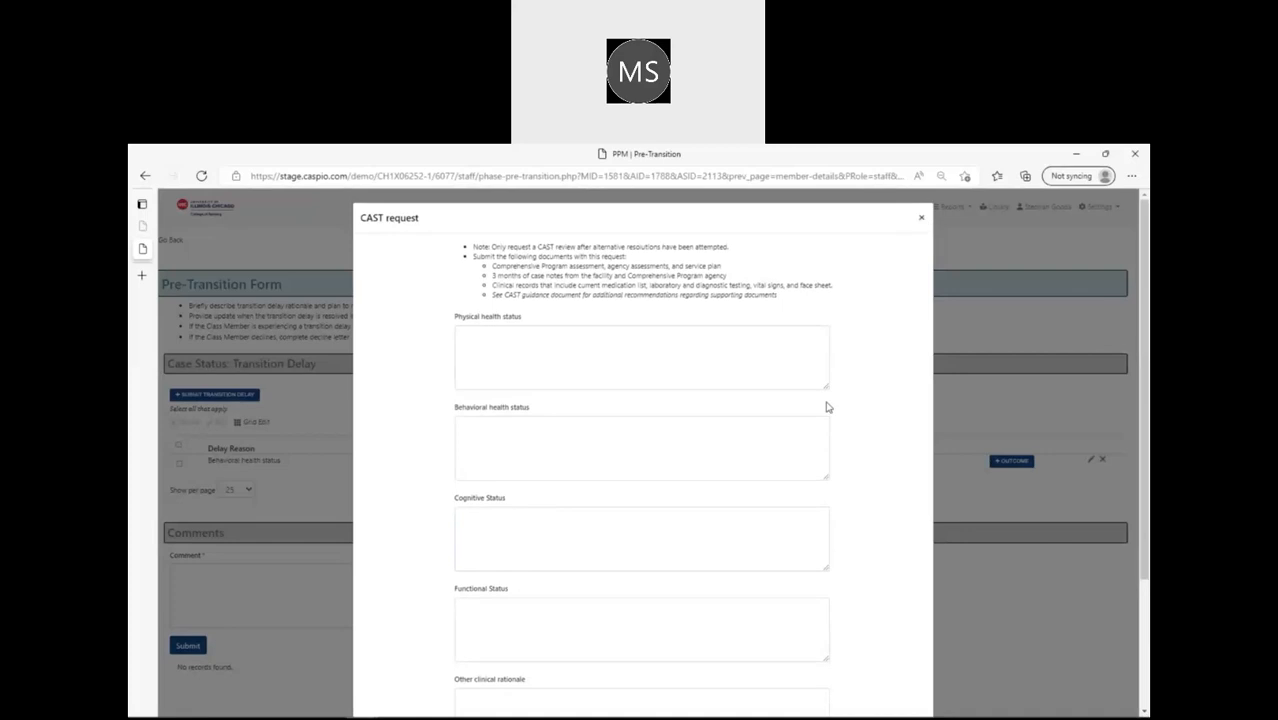
- Close the CAST request form and put the delay row into inline edit mode at Delay Description
left_click(920, 216)
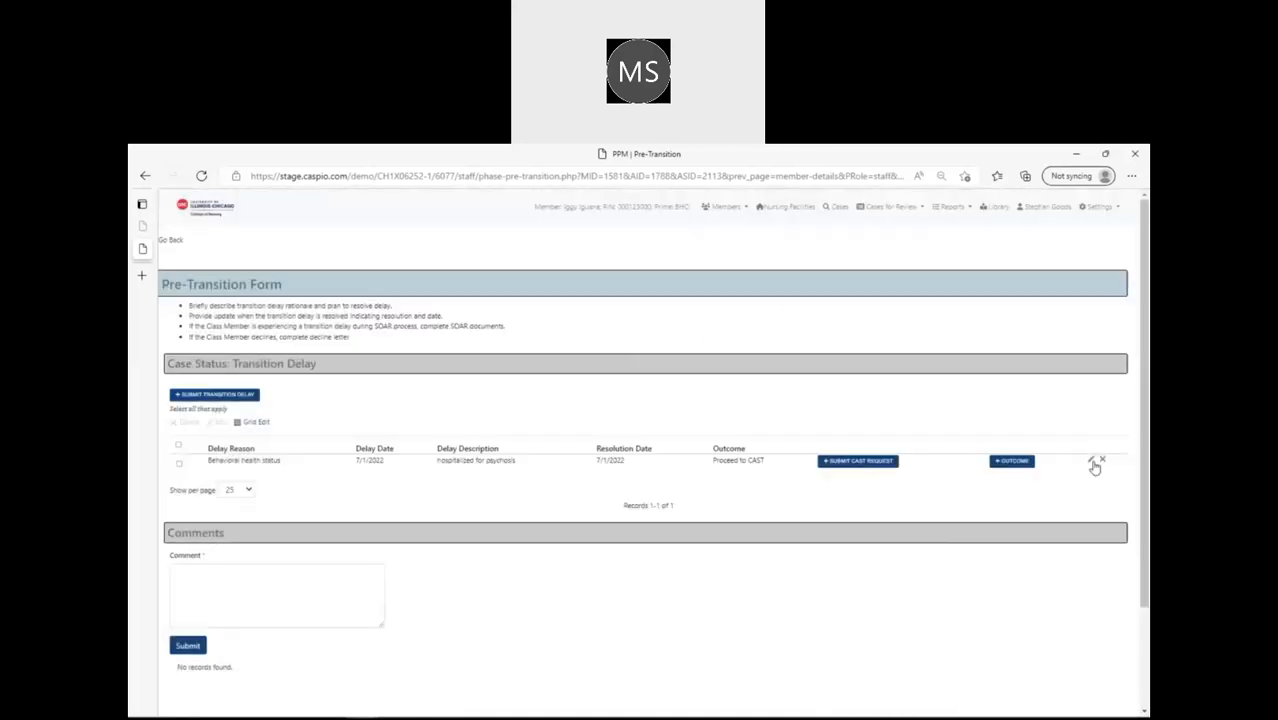
mouse_move(1022, 468)
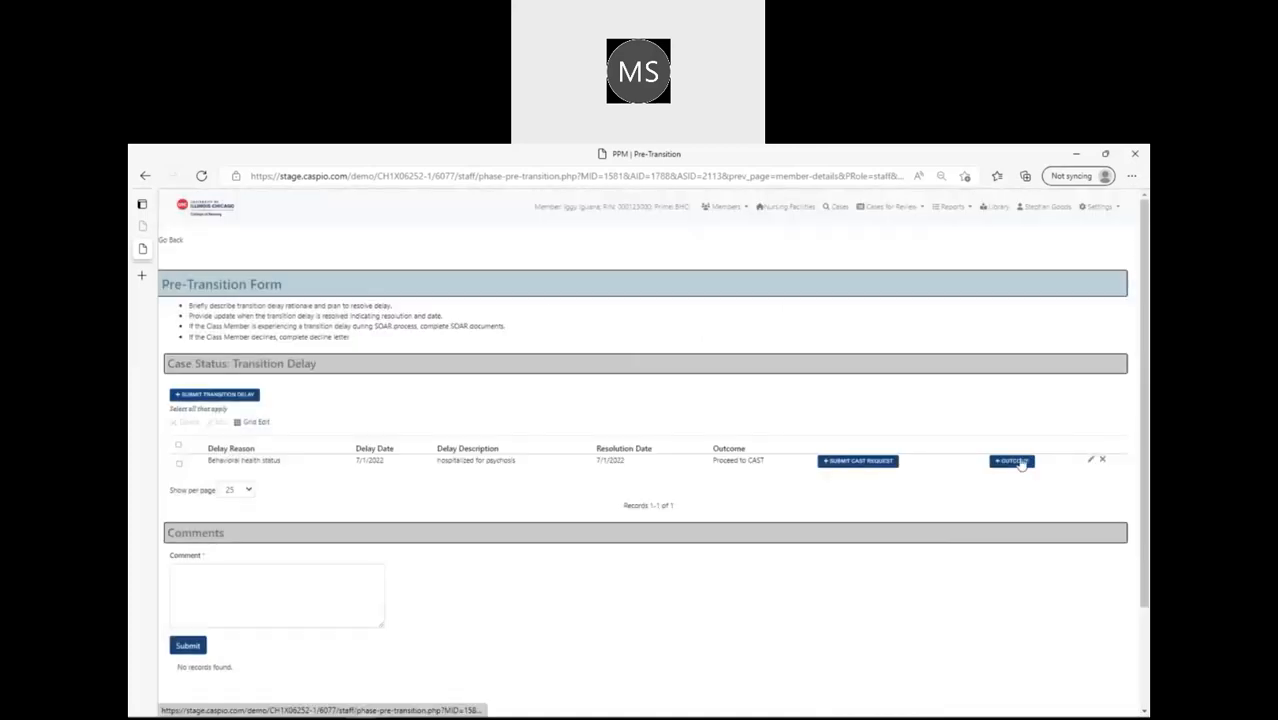
left_click(1092, 458)
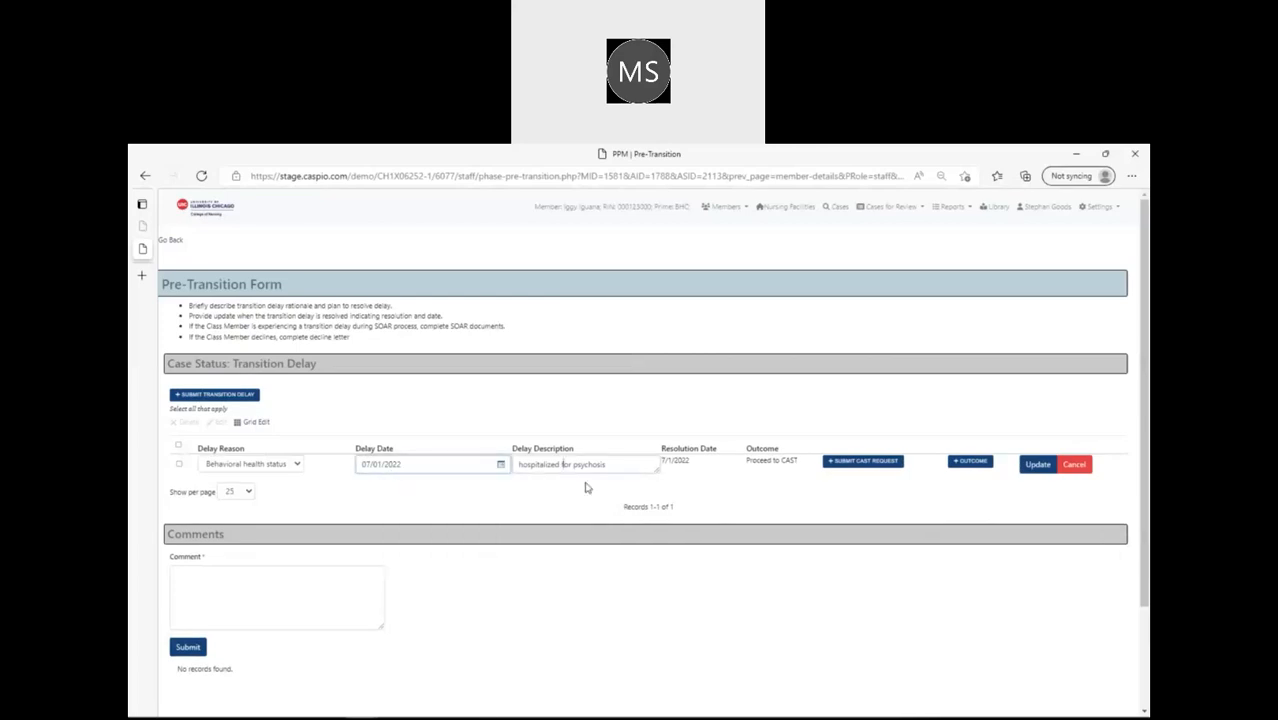
left_click(584, 464)
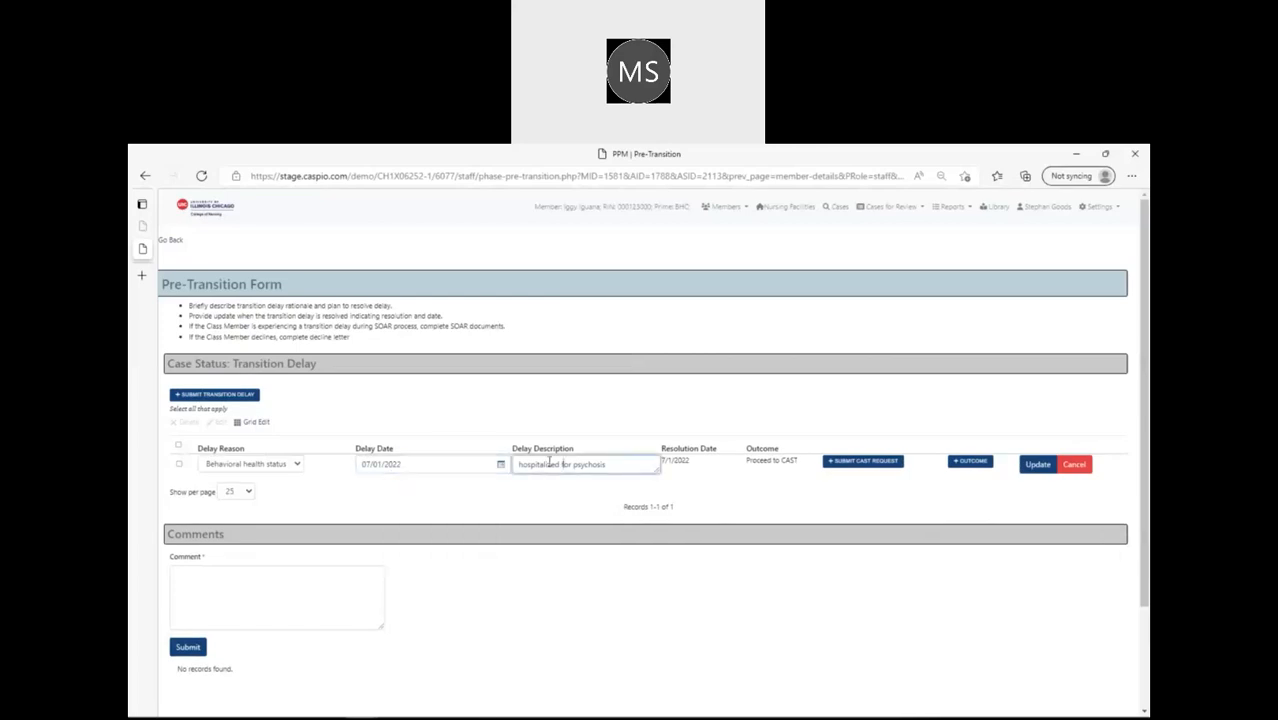